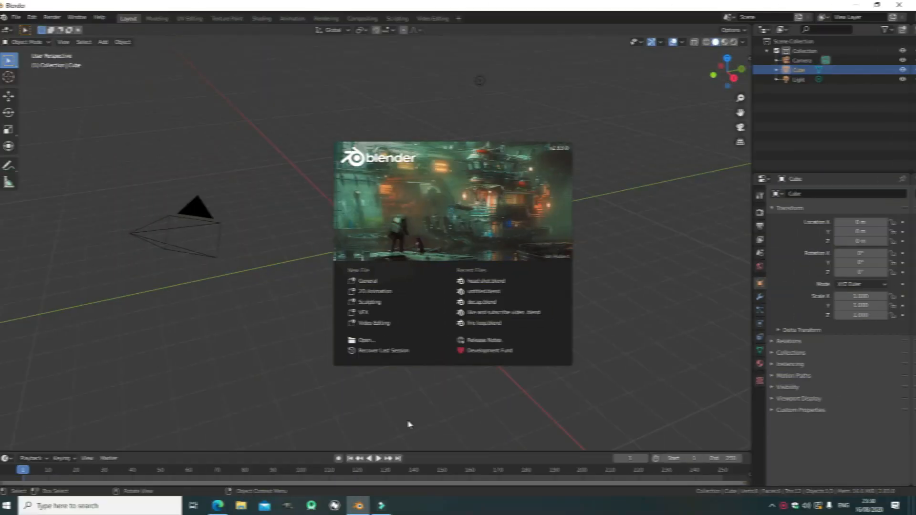
Step: Delete the default cube, camera and light, and enable the Import Images as Planes add-on
click(410, 425)
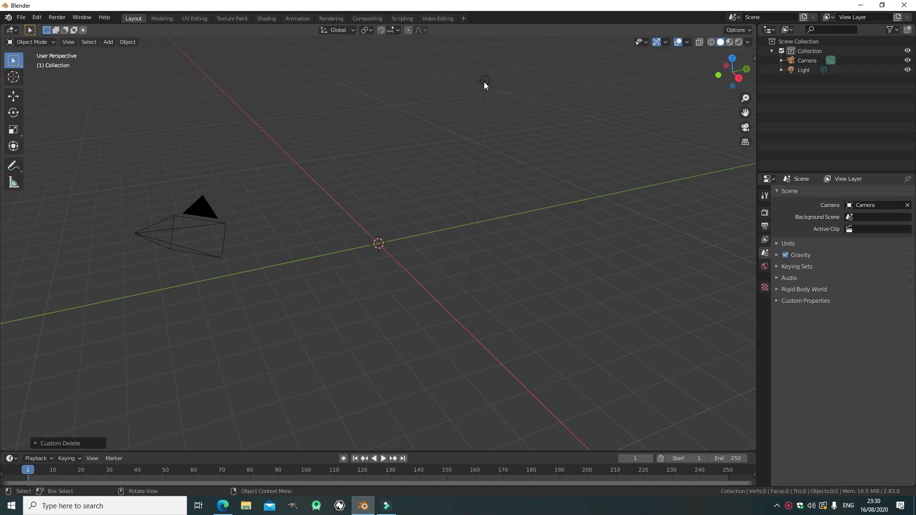
click(199, 210)
text(p)
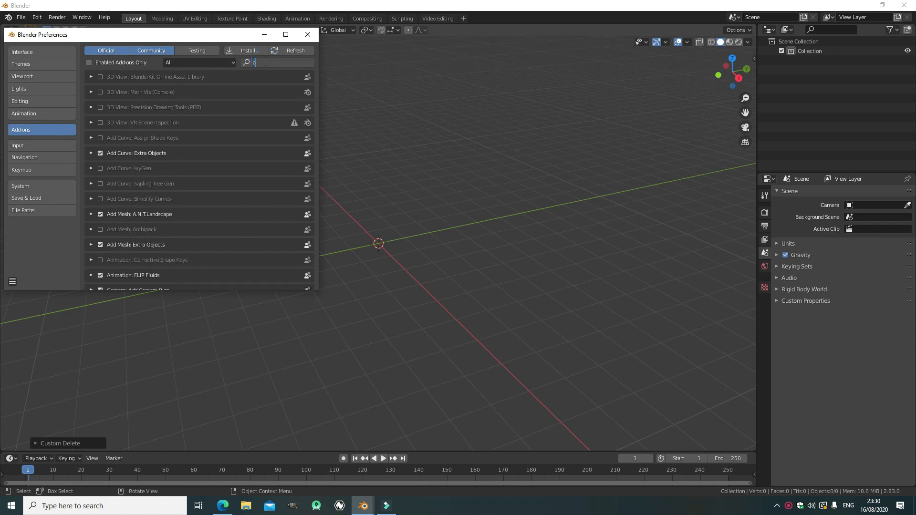
text(lan)
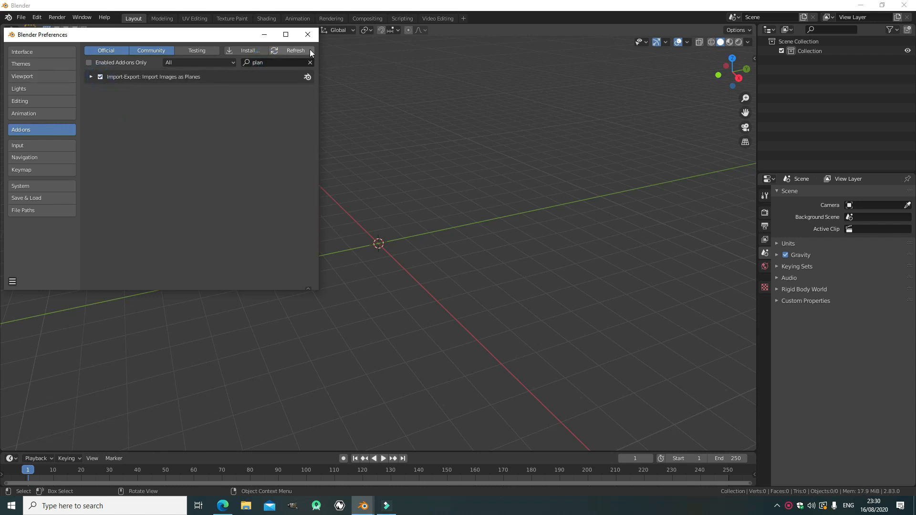
click(307, 35)
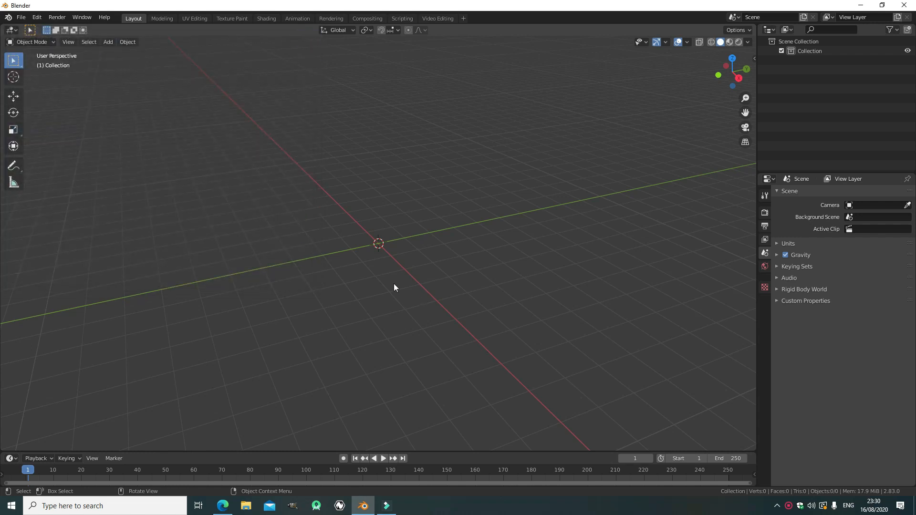
mouse_move(173, 106)
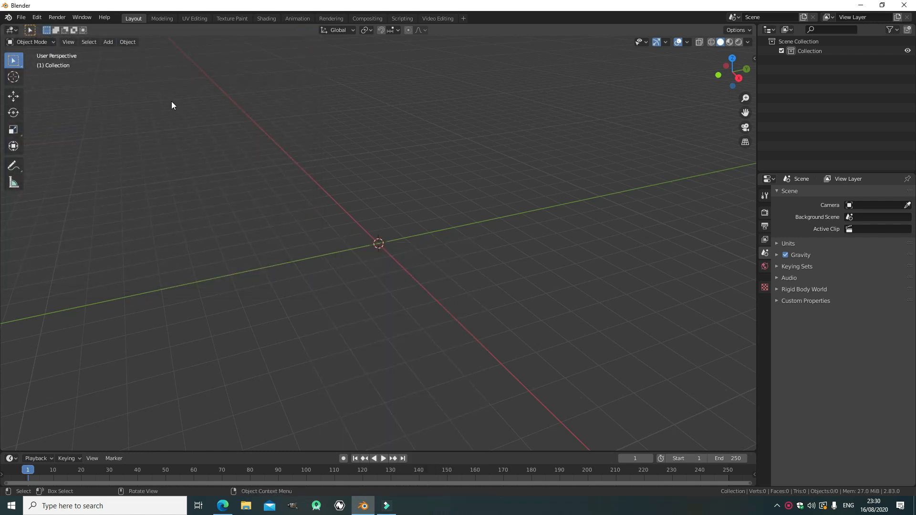
Step: Import Dragunov_scope_overlay_BO.png as an image plane at the world origin
click(108, 41)
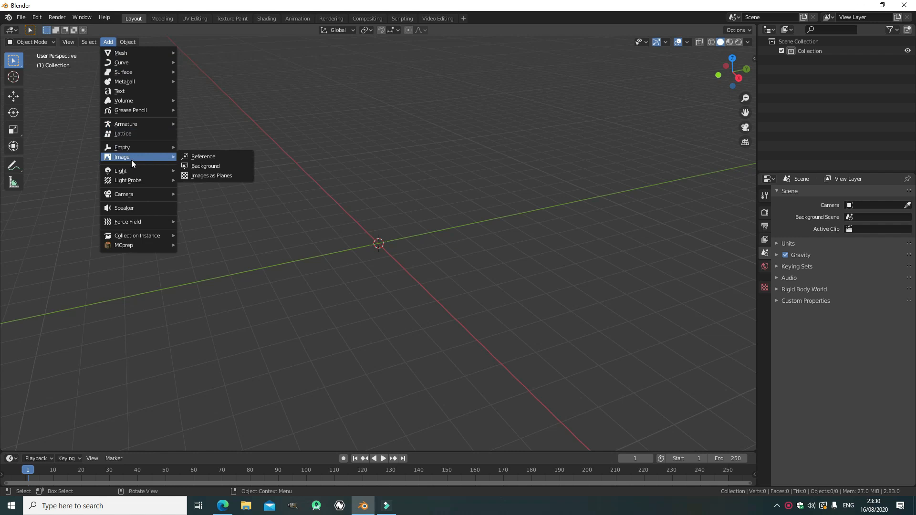
mouse_move(208, 175)
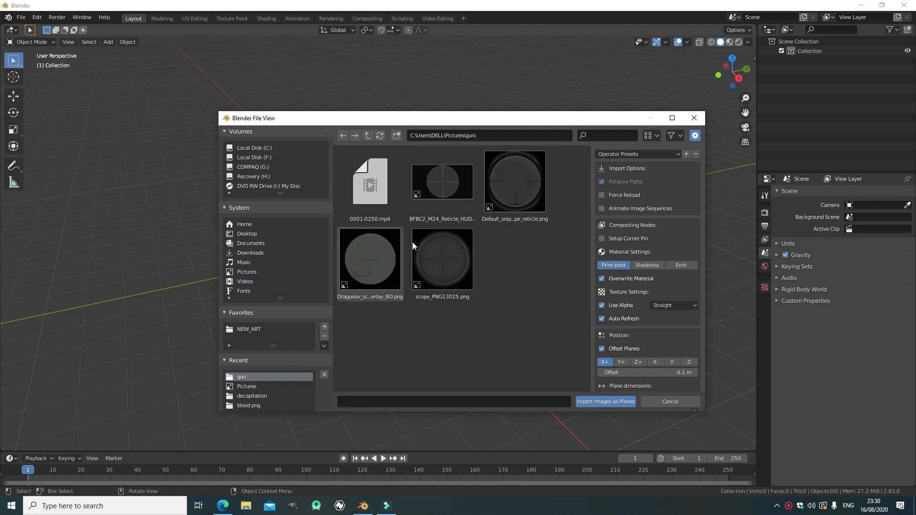
click(370, 259)
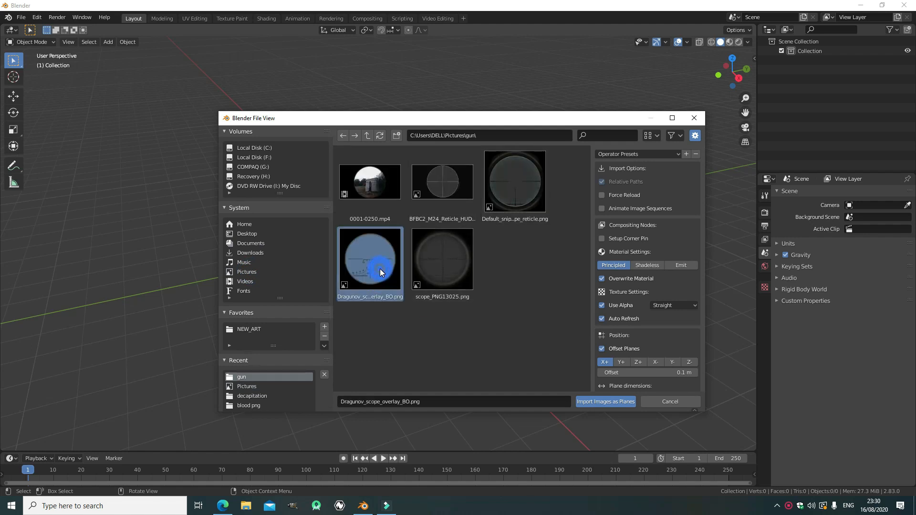
click(605, 402)
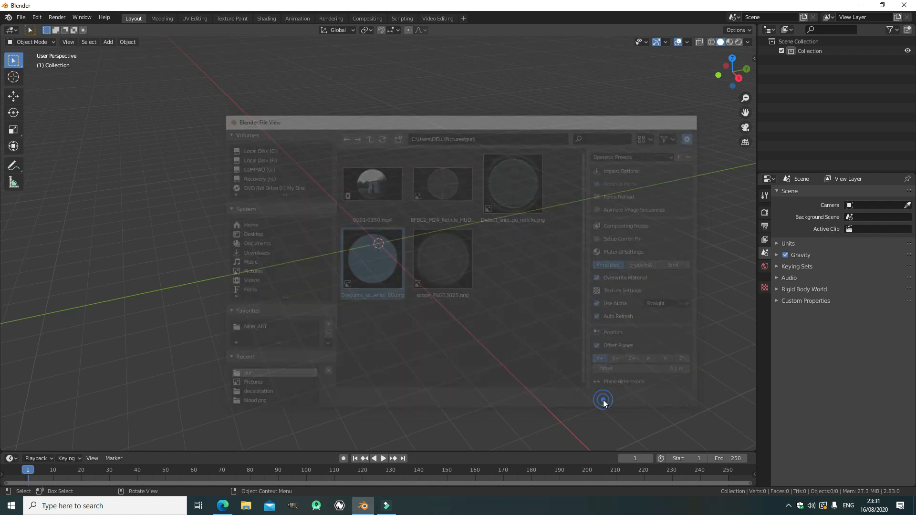
click(603, 400)
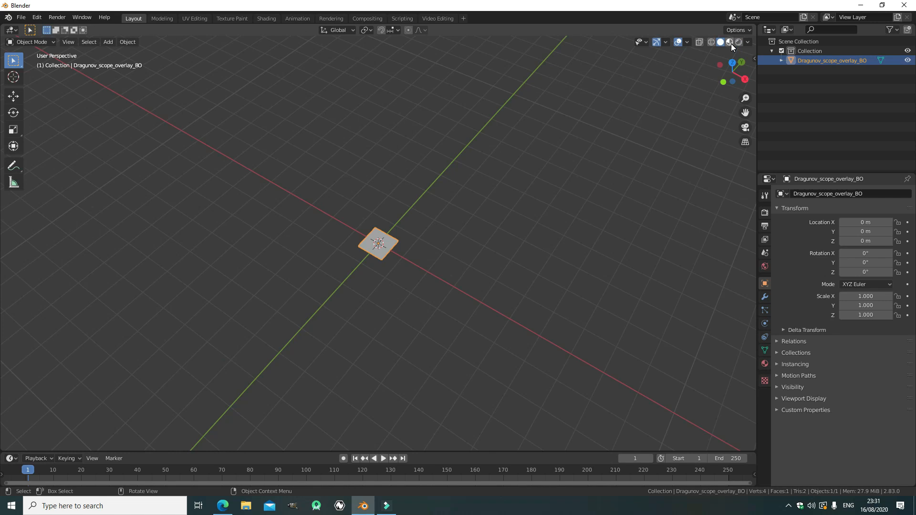
Step: Switch to Material Preview, rotate the overlay plane 90° on X and shift it along Y
click(729, 42)
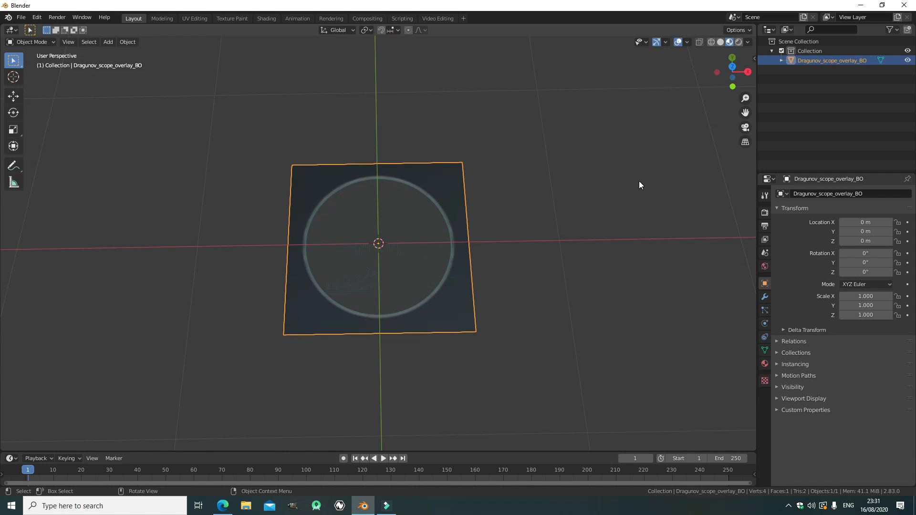
key(r)
text(90)
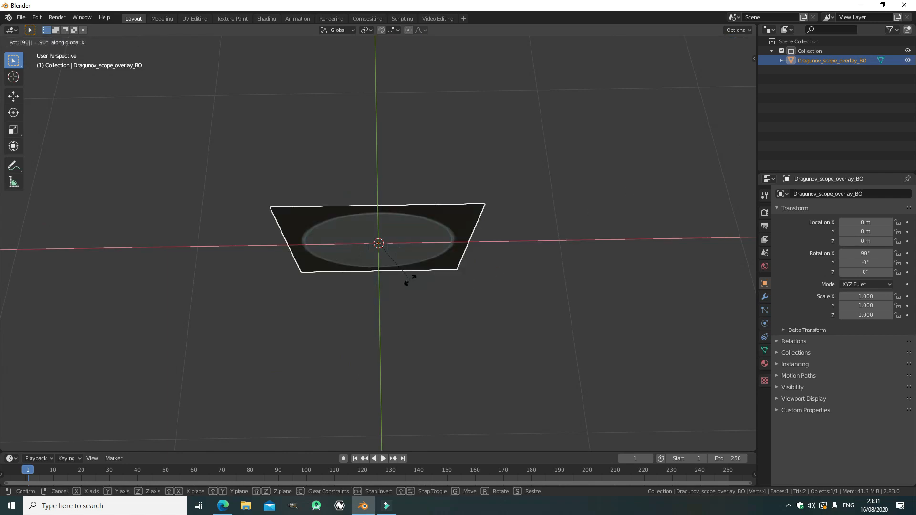
click(375, 212)
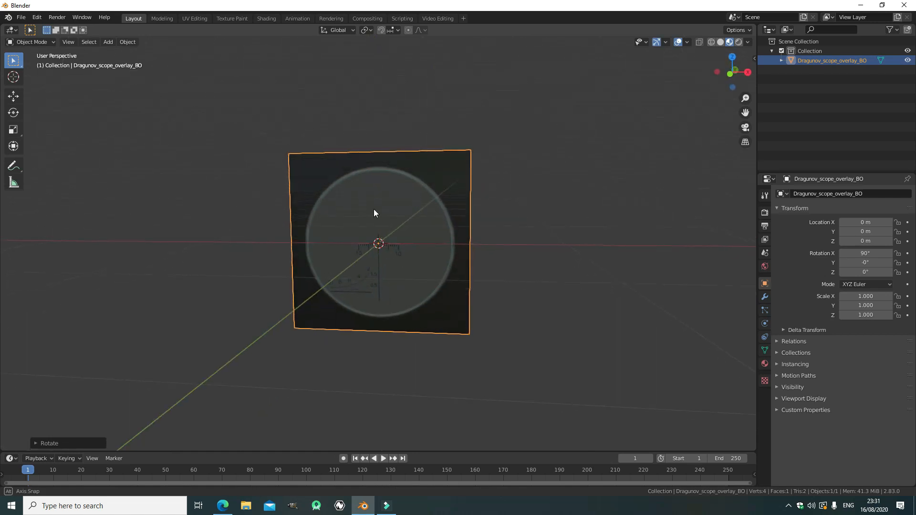
key(g)
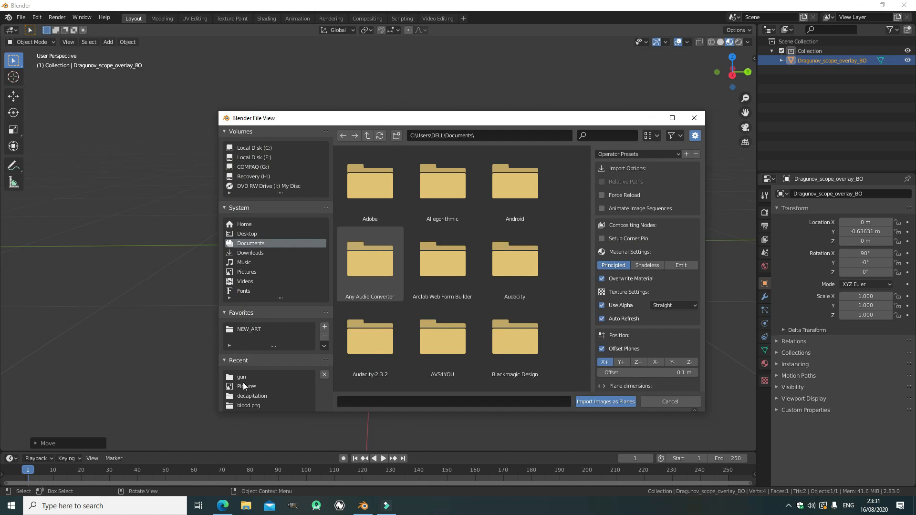
Step: Import the 0120-0400.mp4 clip as a plane and rotate it 90° on X
scroll(down, 3)
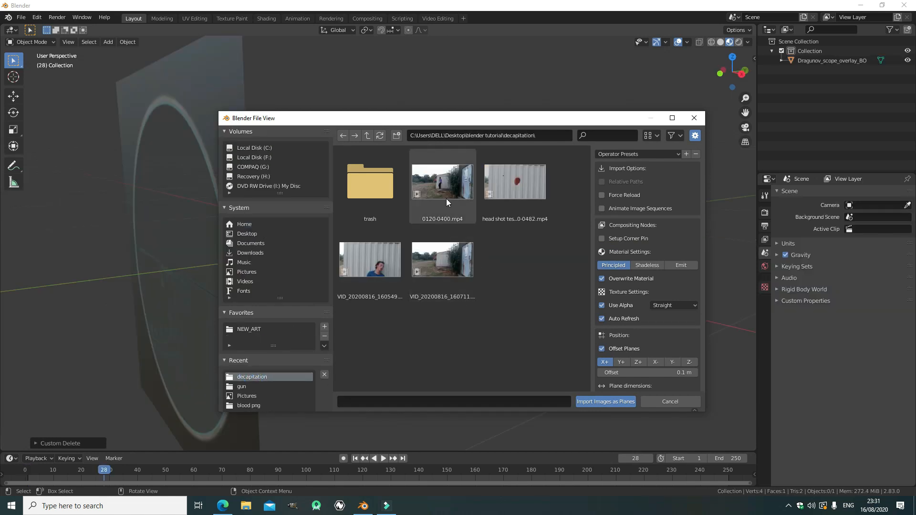
click(442, 182)
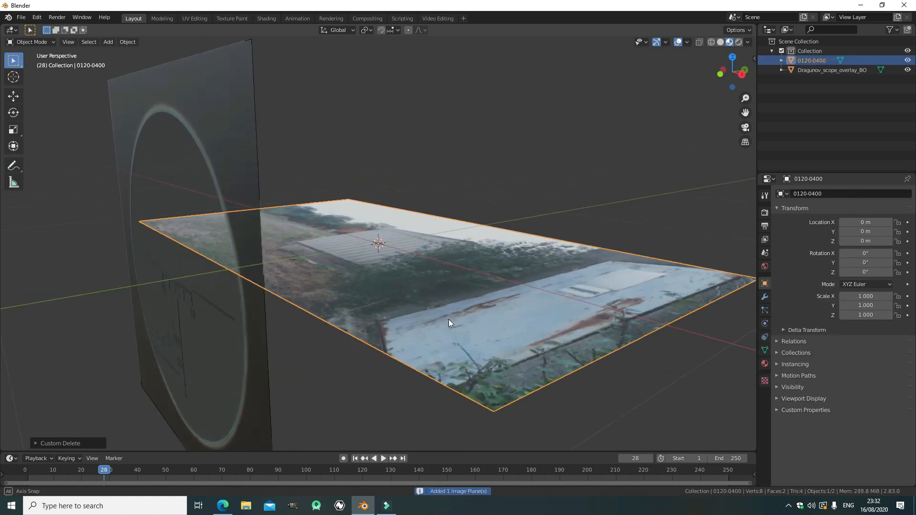
drag(450, 323, 462, 360)
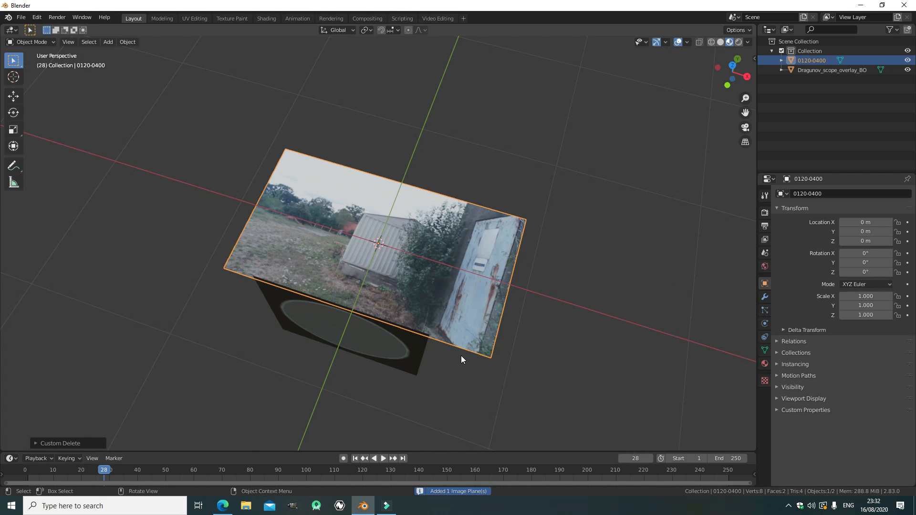
key(r)
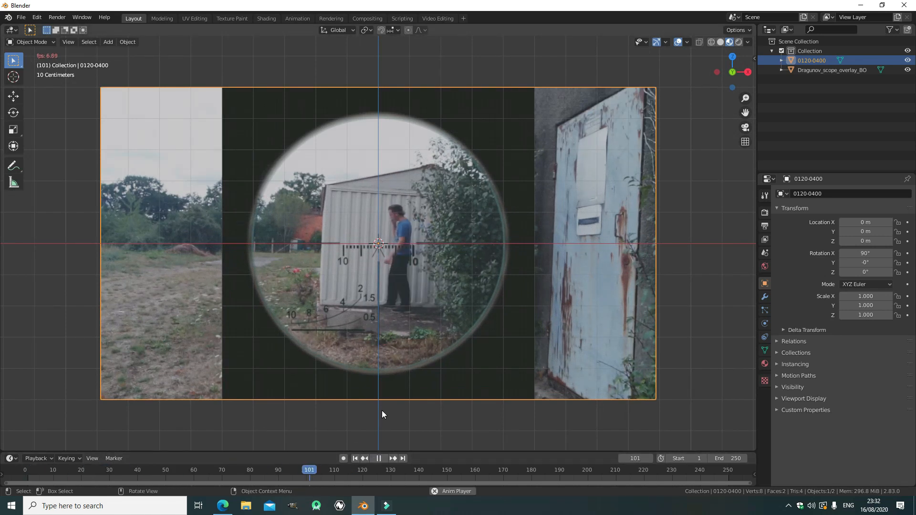
Step: Stop playback and set the frame range to start 40 and end 269
click(598, 470)
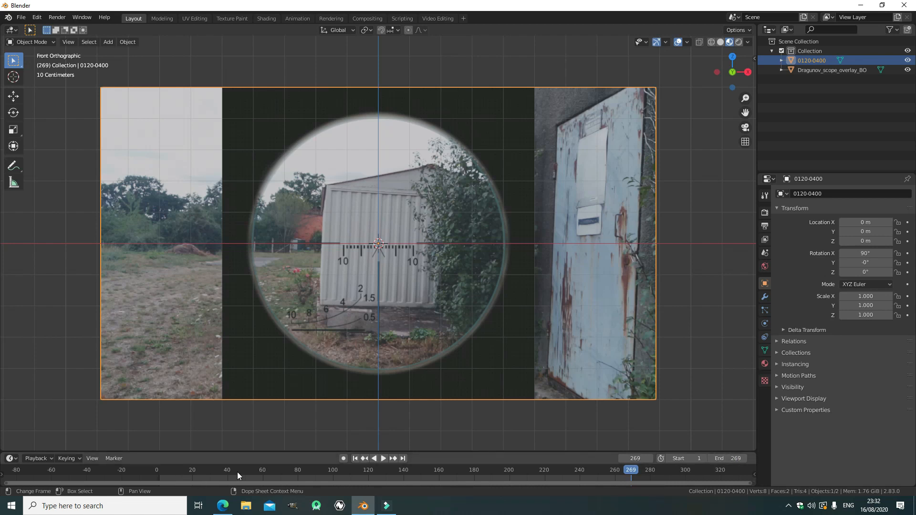
click(229, 470)
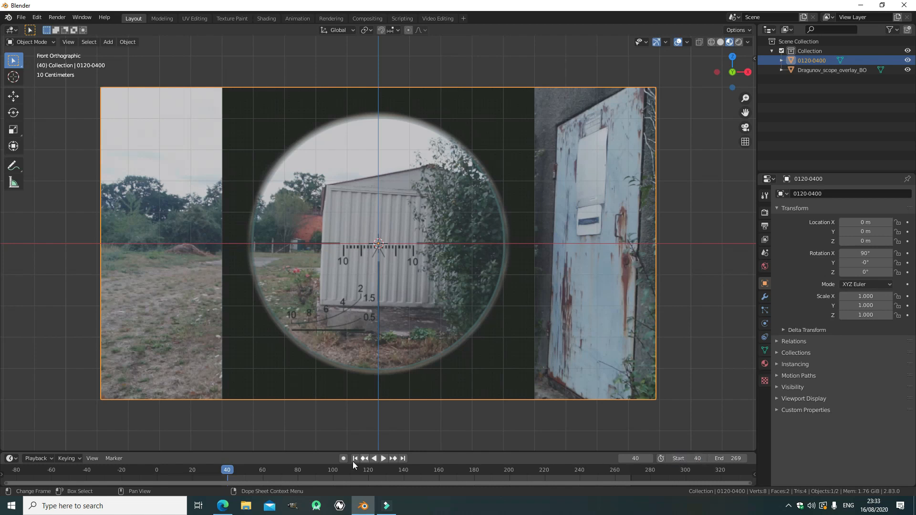
click(383, 459)
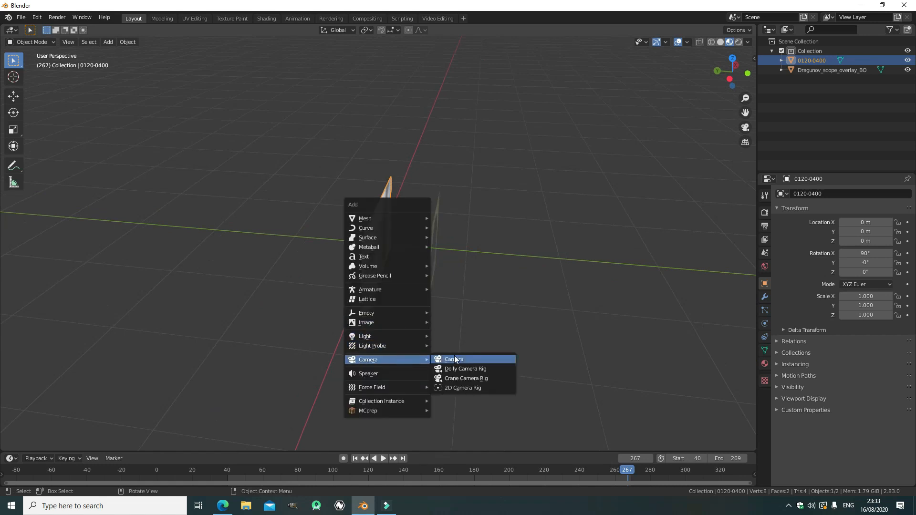
Step: Add a camera rotated 90° on X, pull it back, and scale the footage plane to 1.214
click(454, 359)
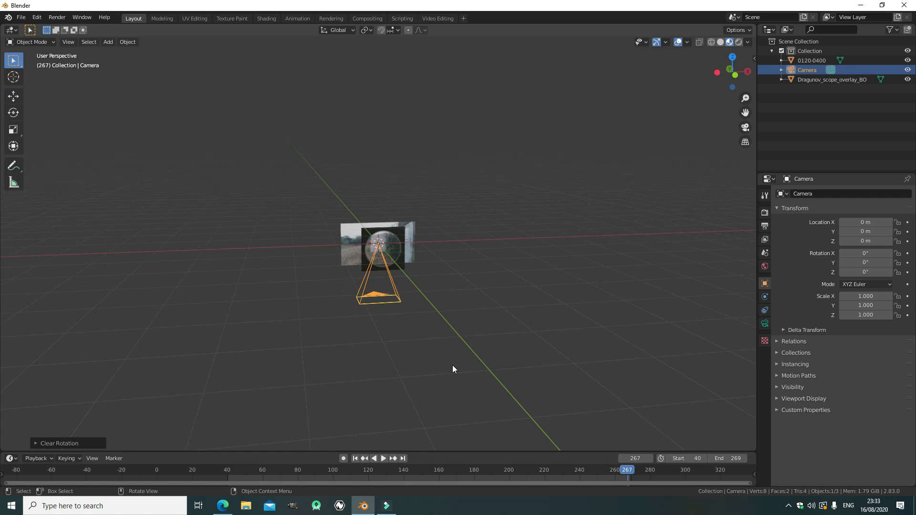
key(r)
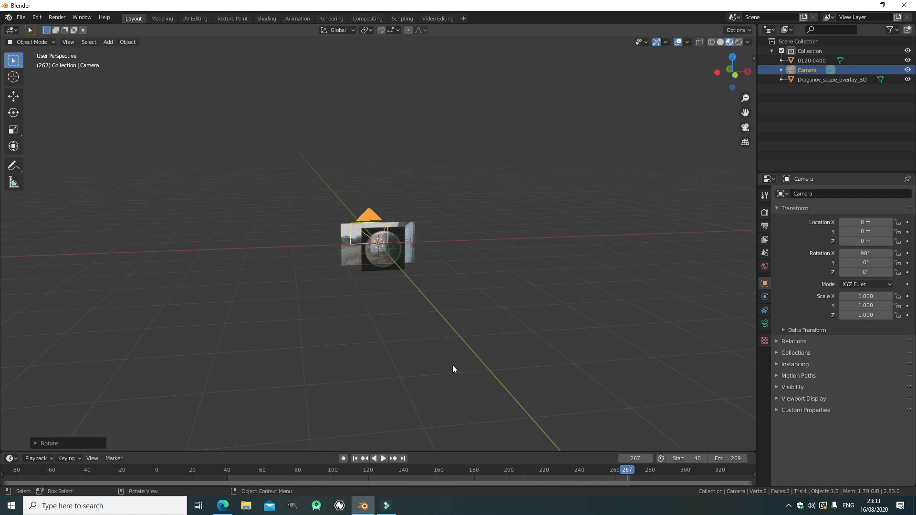
key(g)
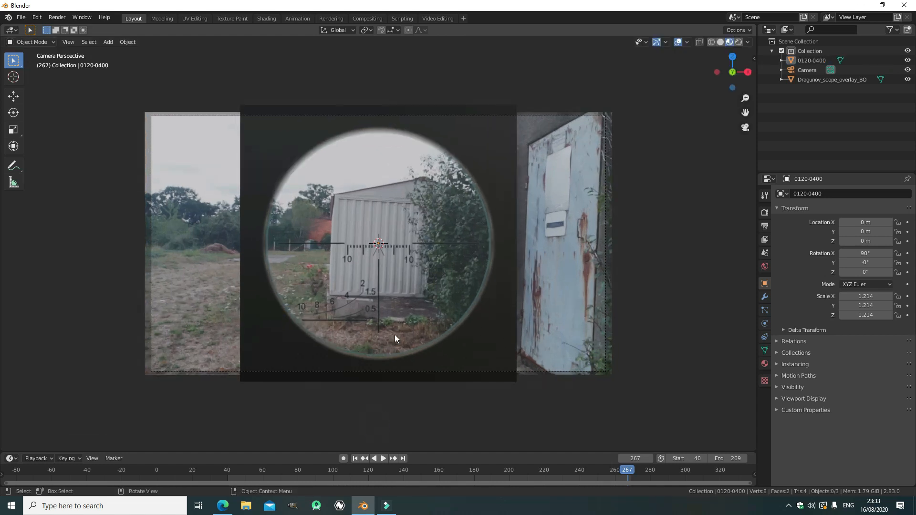
Step: Add a plane mesh, stand it upright and move it behind the scope overlay
drag(395, 339, 359, 336)
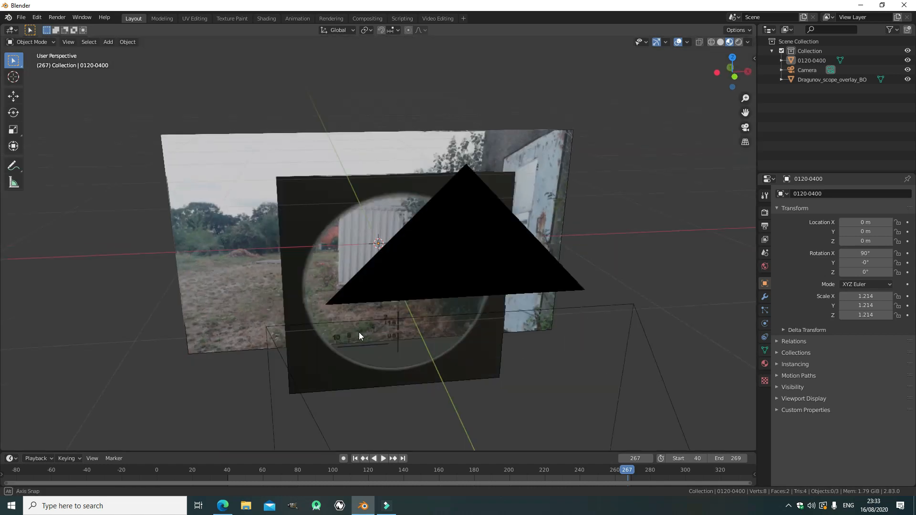
drag(359, 336, 415, 382)
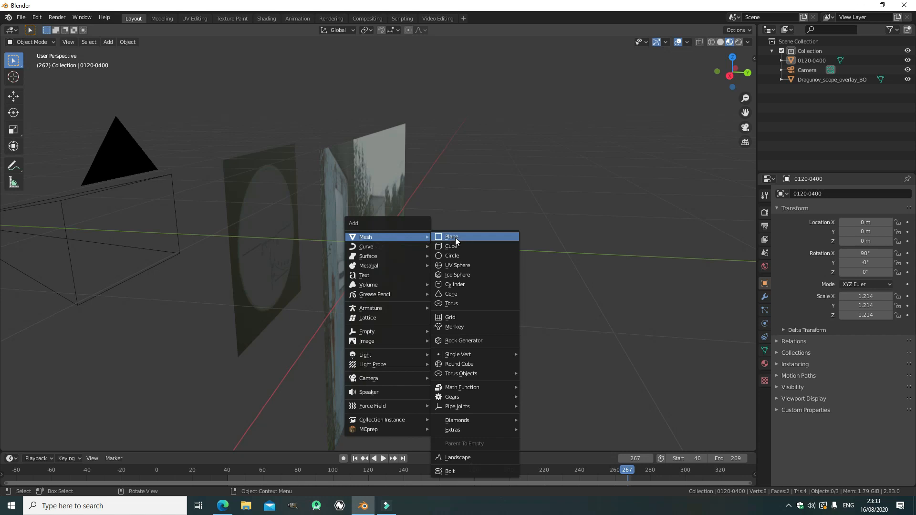
click(450, 236)
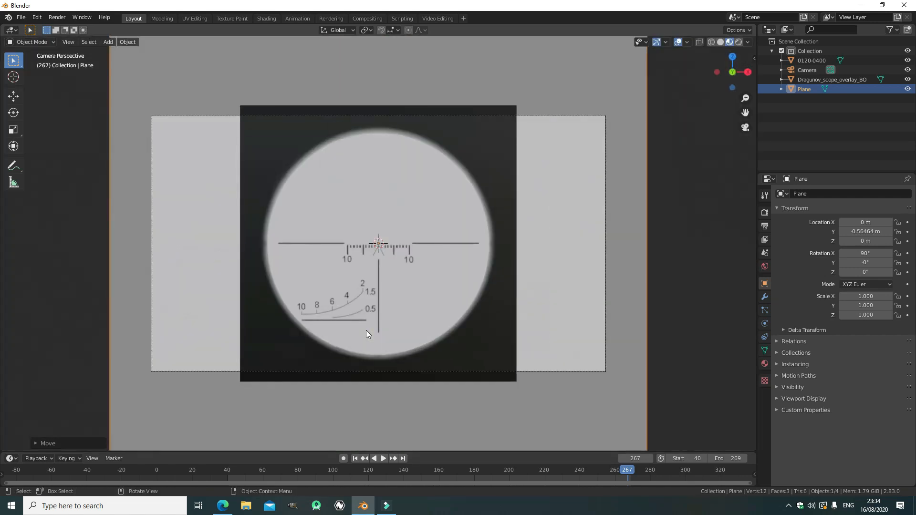
scroll(down, 3)
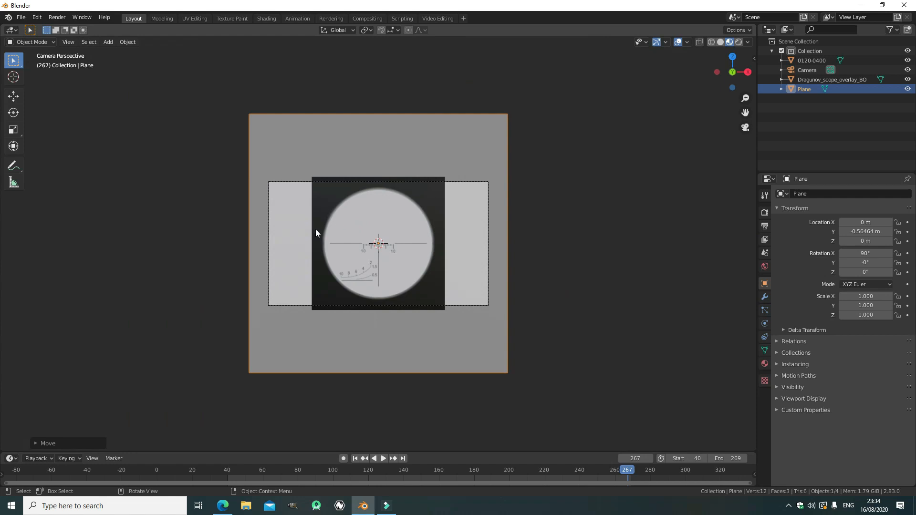
drag(379, 233, 286, 215)
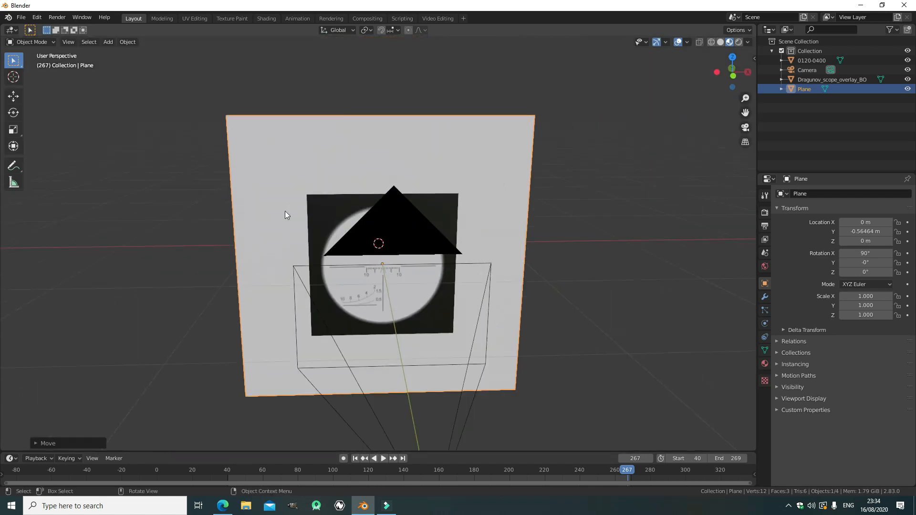
key(Tab)
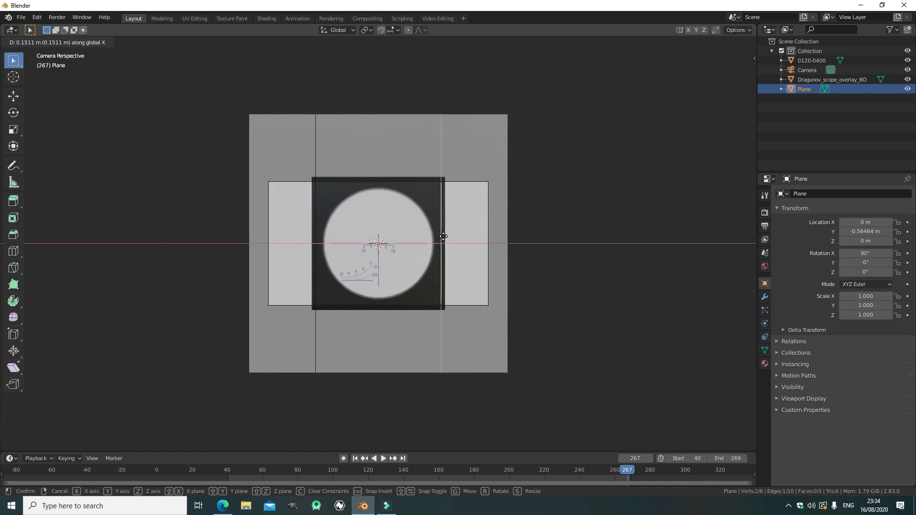
Step: Add two vertical loop cuts and delete the middle vertices, leaving two side strips
click(445, 236)
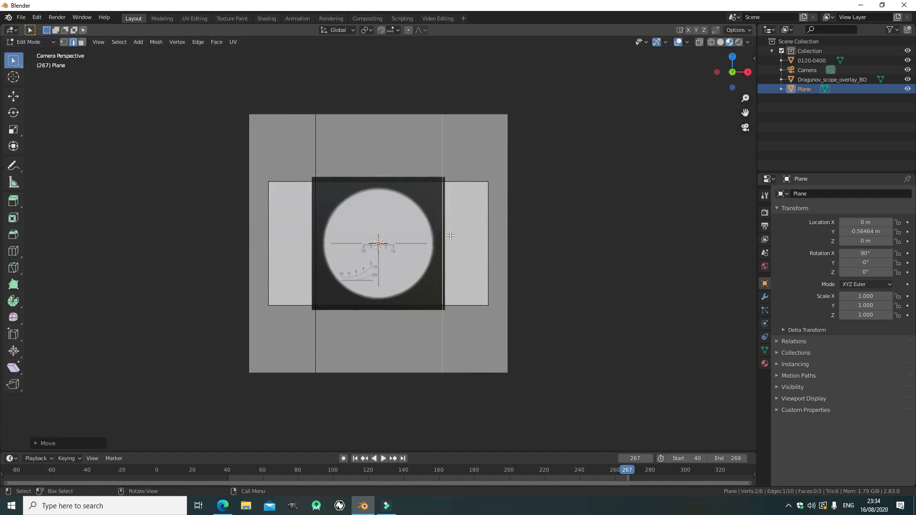
mouse_move(457, 236)
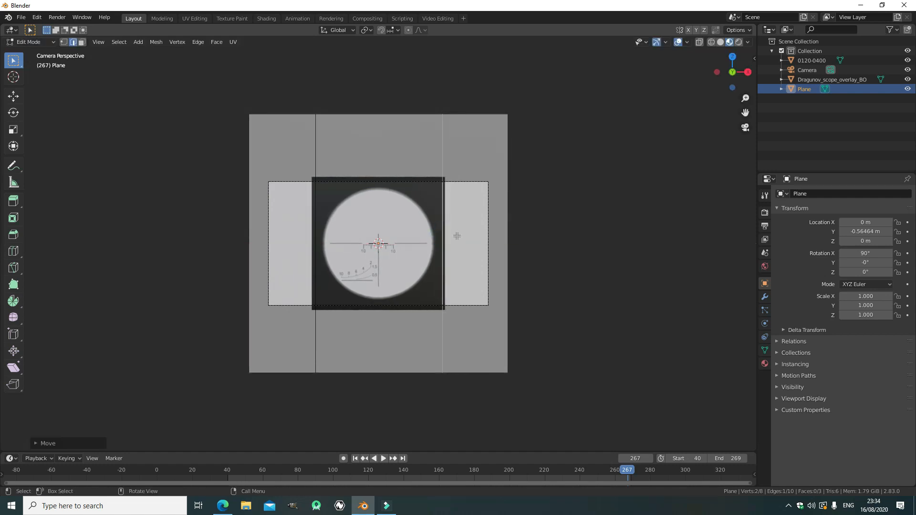
key(Tab)
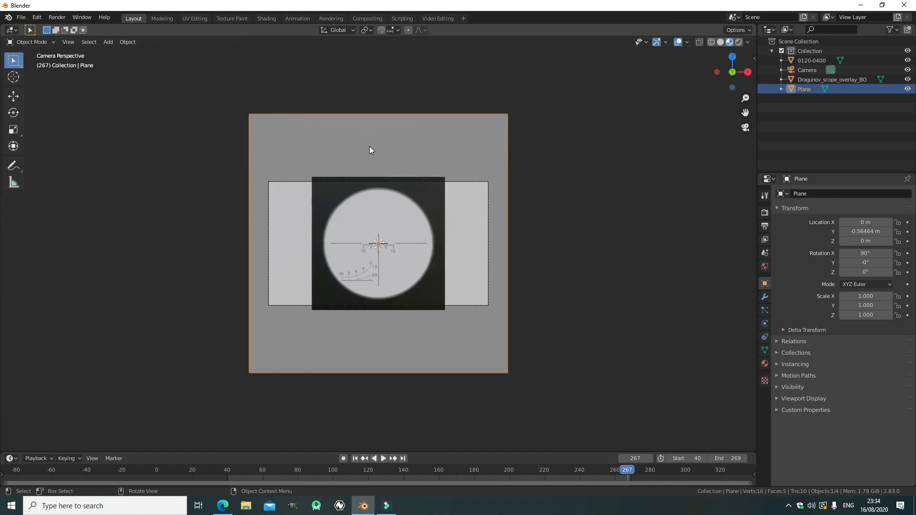
key(Tab)
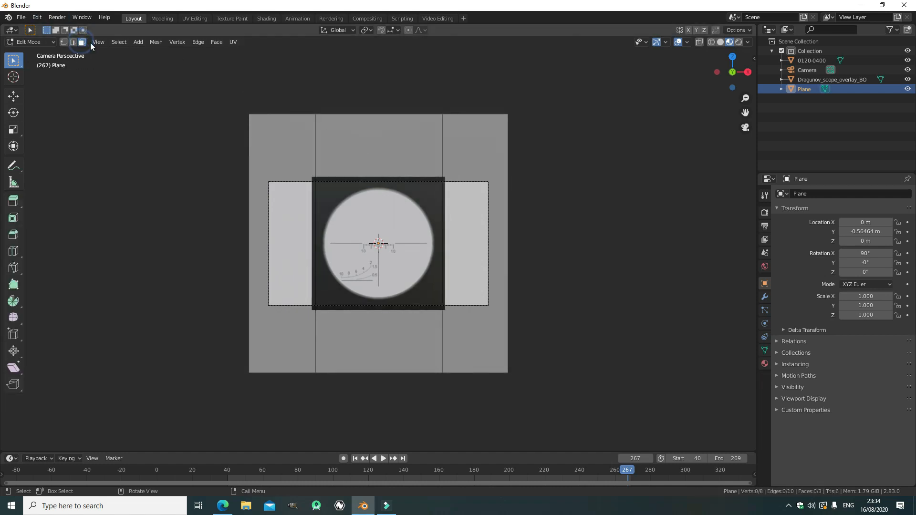
key(X)
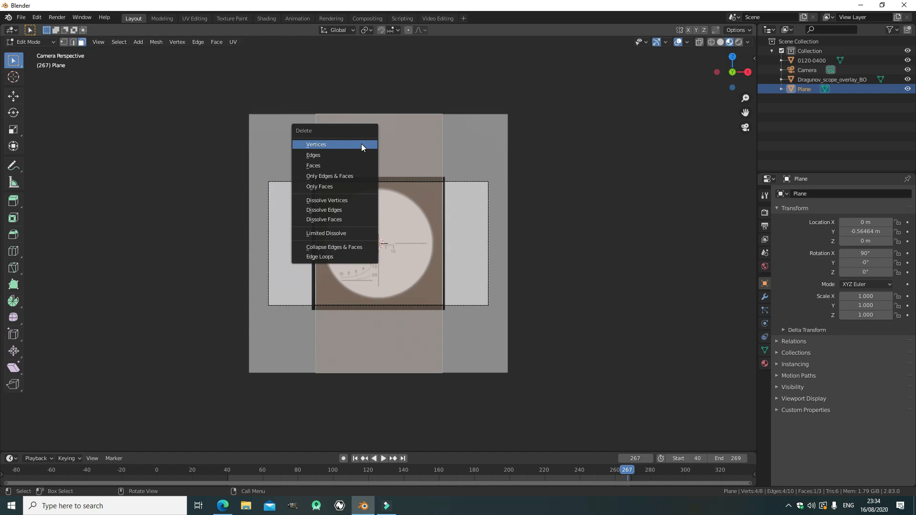
click(316, 144)
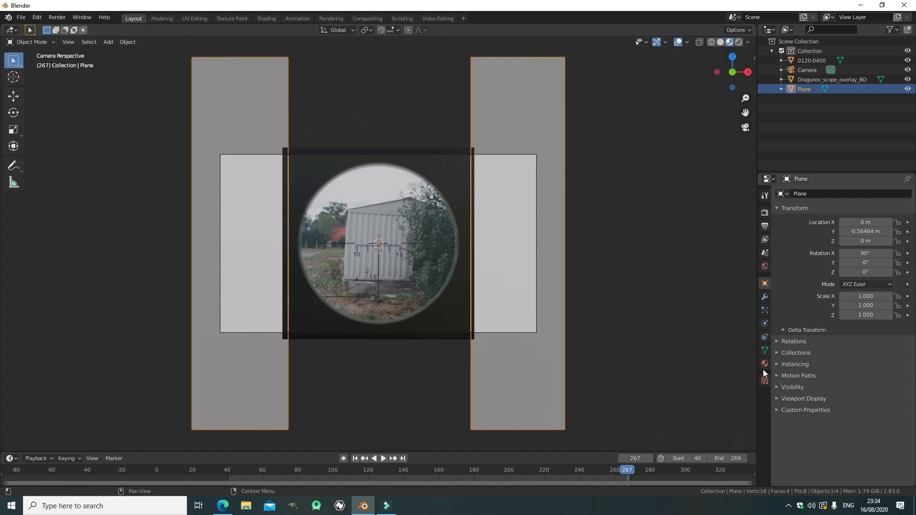
Step: Give the side strips a black material with Metallic 1.0 and restore viewport overlays
click(764, 364)
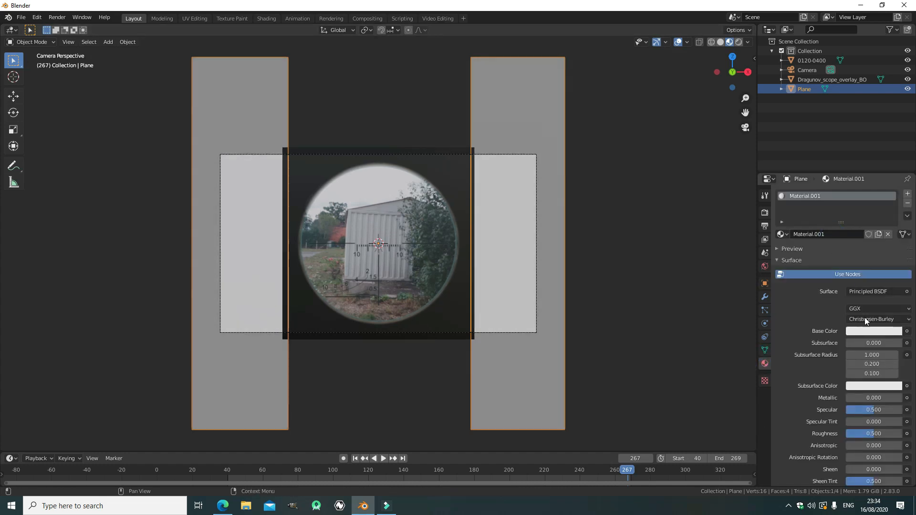
click(874, 331)
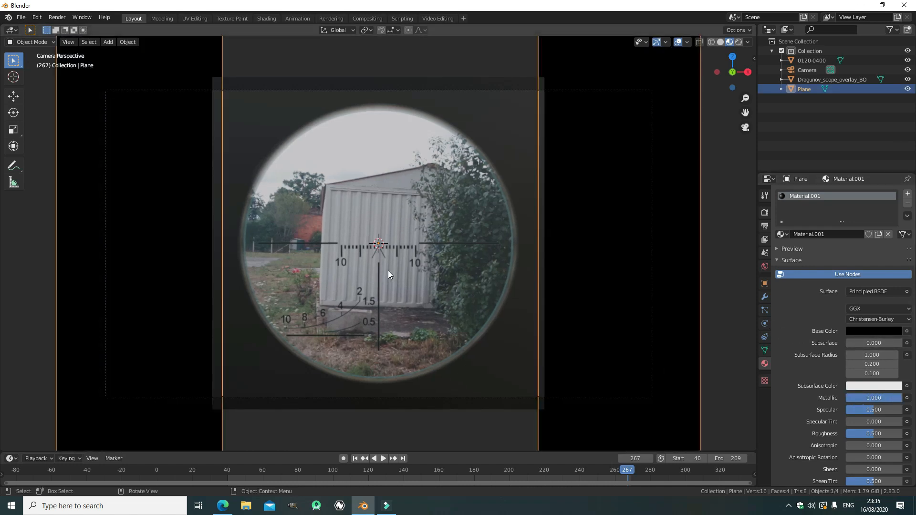
click(832, 80)
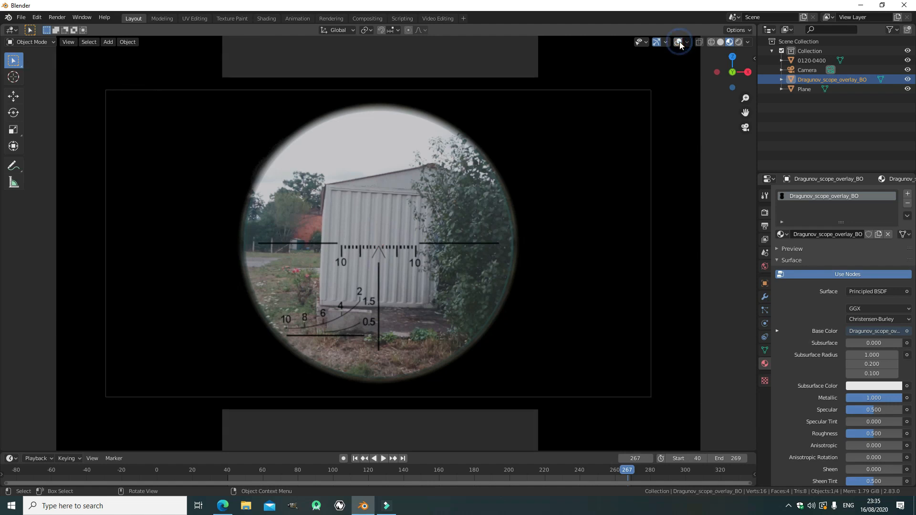
click(676, 42)
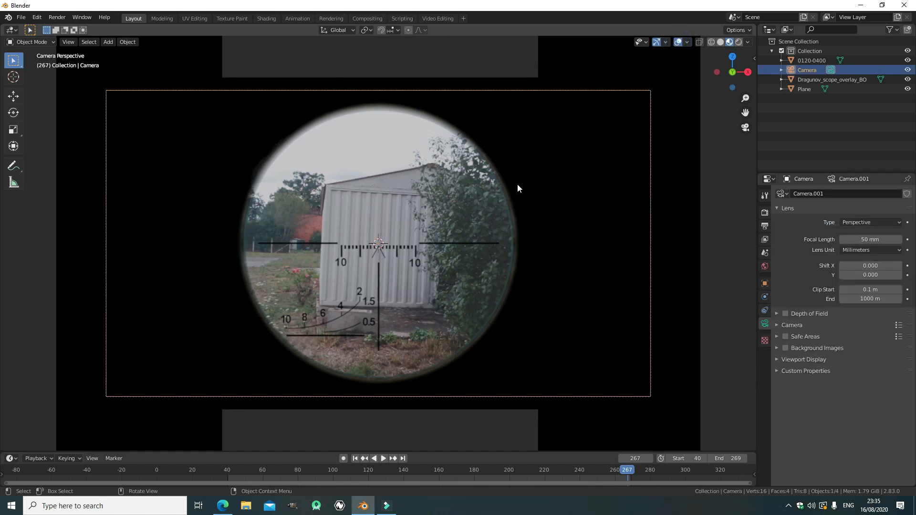
Step: Enable the camera passepartout at opacity 1.0 and return to frame 40
drag(517, 188, 433, 260)
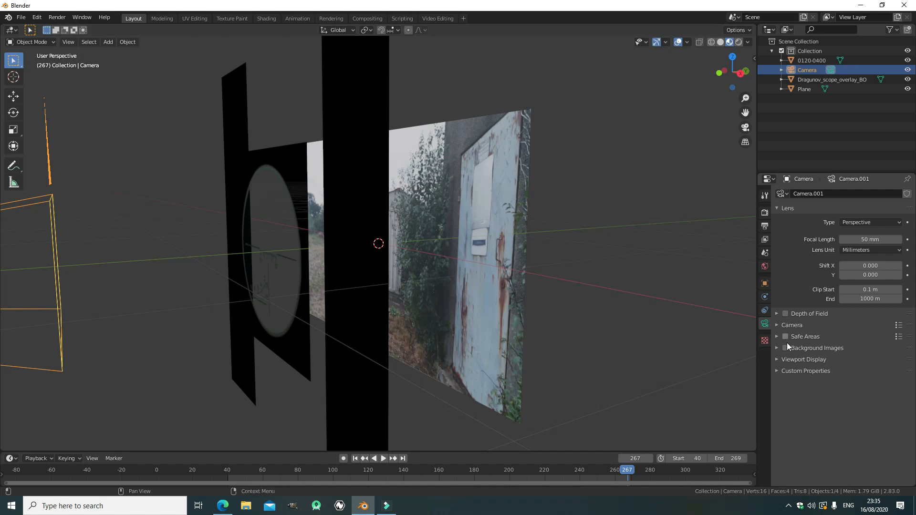
click(777, 359)
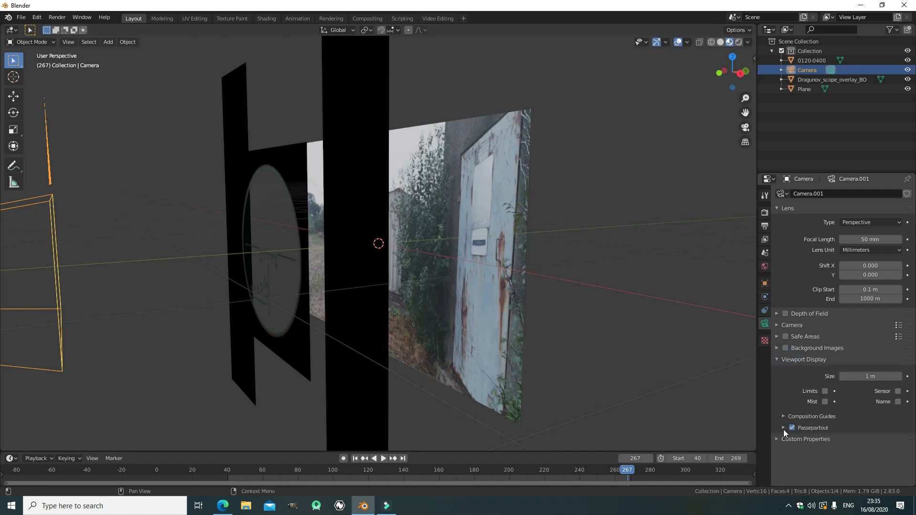
click(783, 428)
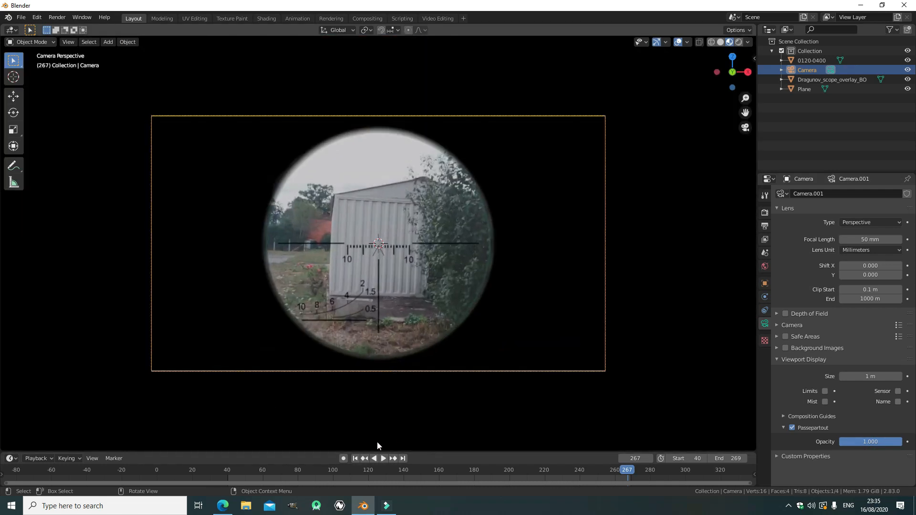
click(227, 470)
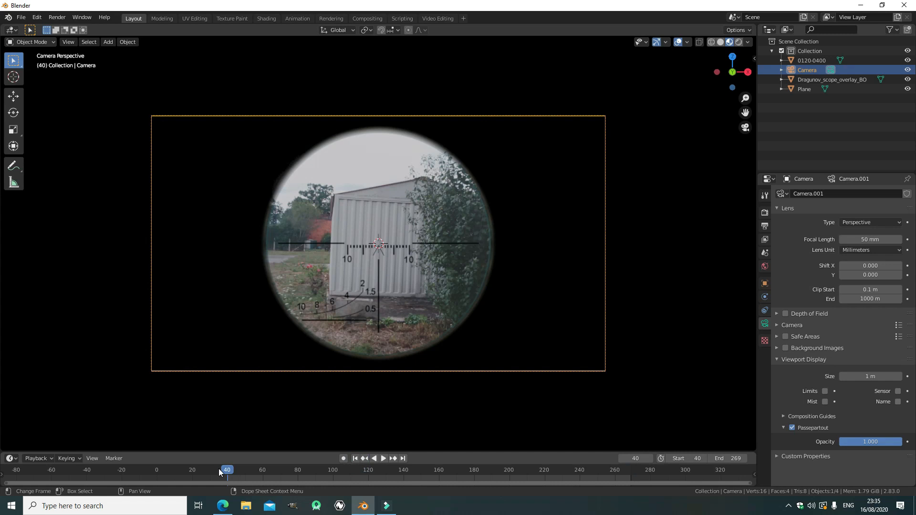
click(383, 459)
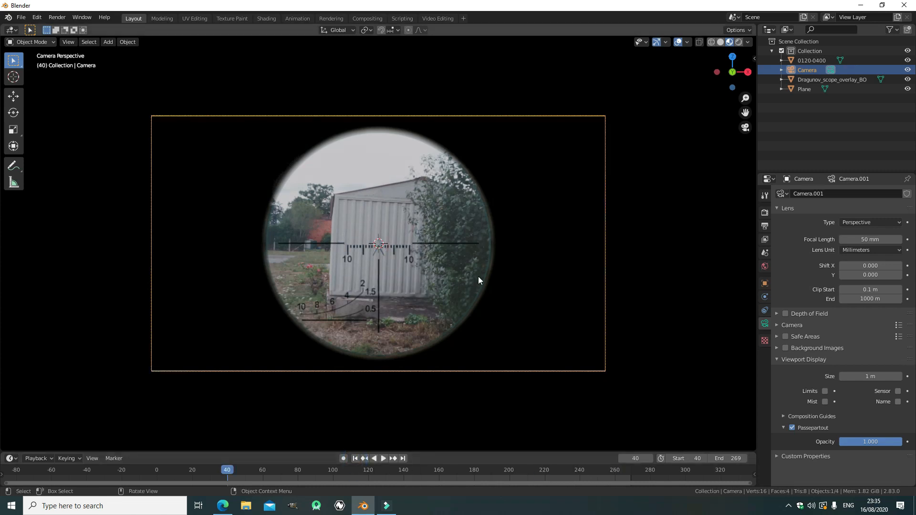
mouse_move(387, 274)
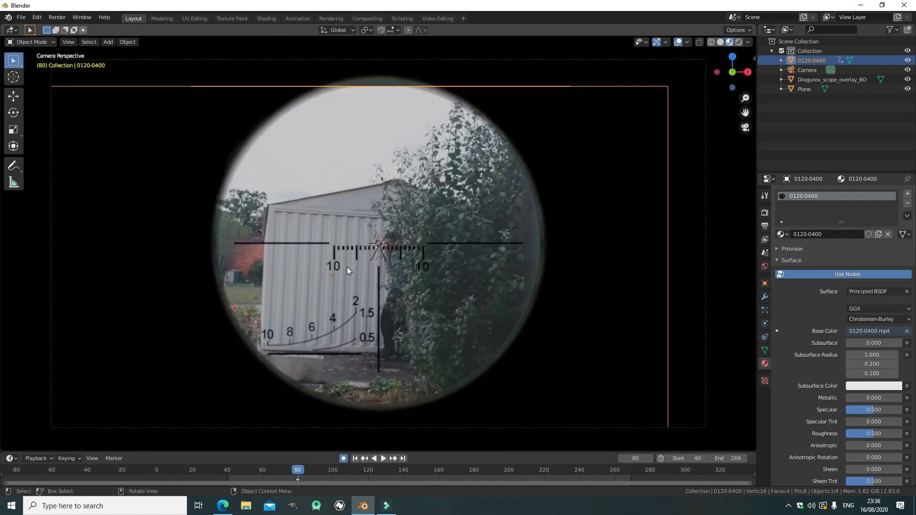
Step: With Auto Keying on, move the 0120-0400 footage plane at frame 80 to key its position
key(g)
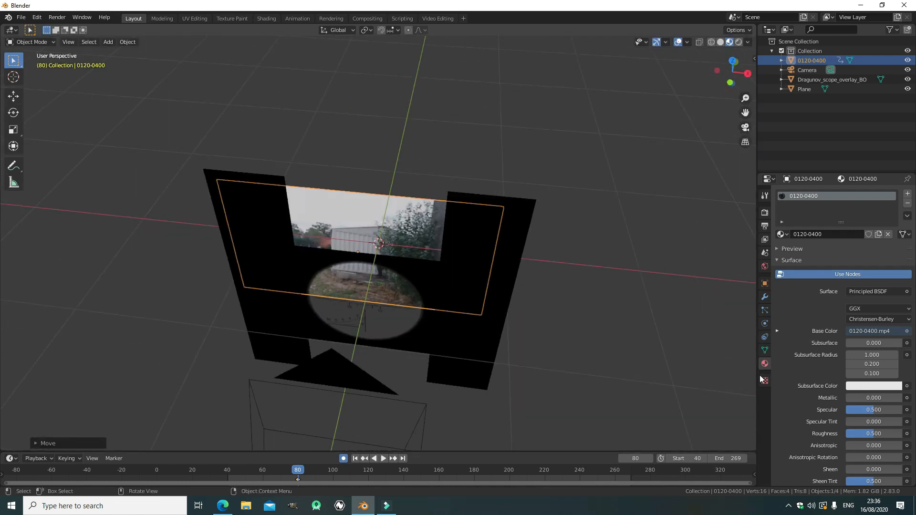
click(764, 265)
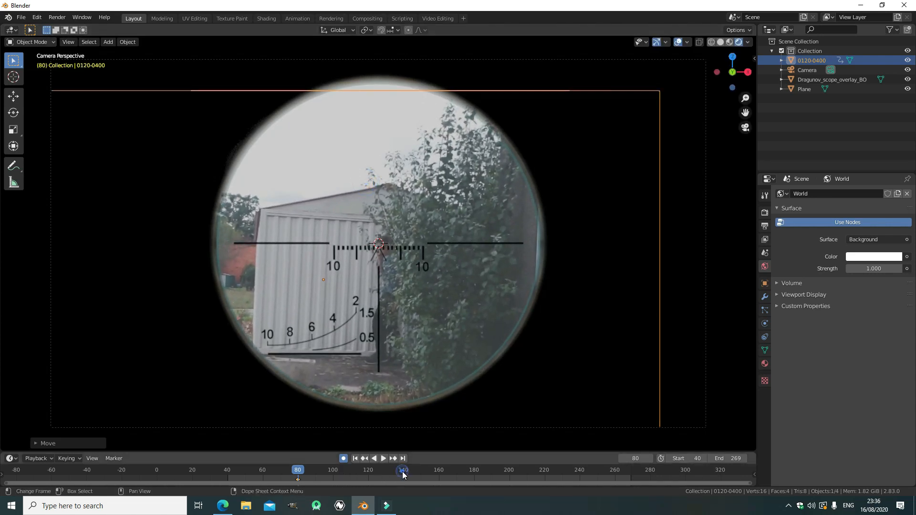
Step: Key new footage plane positions at frames 140 through 269, then play back the sway
click(403, 474)
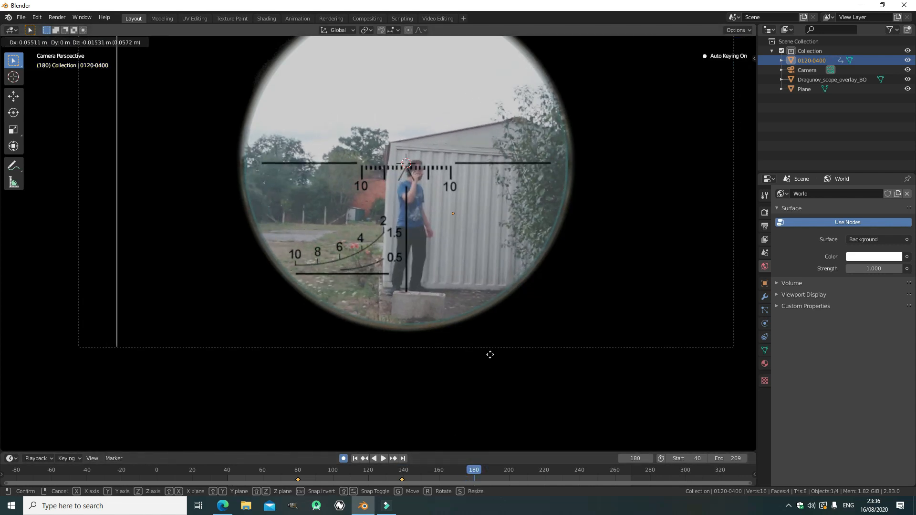
click(481, 353)
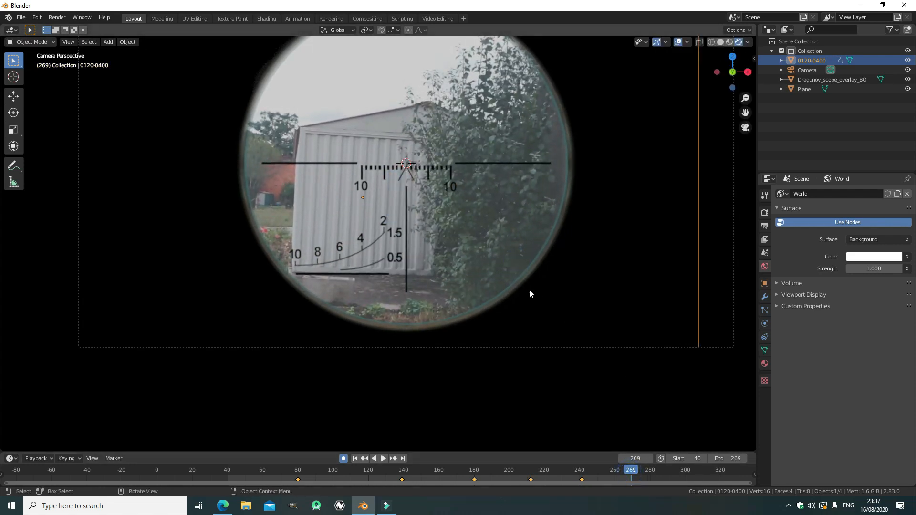
key(g)
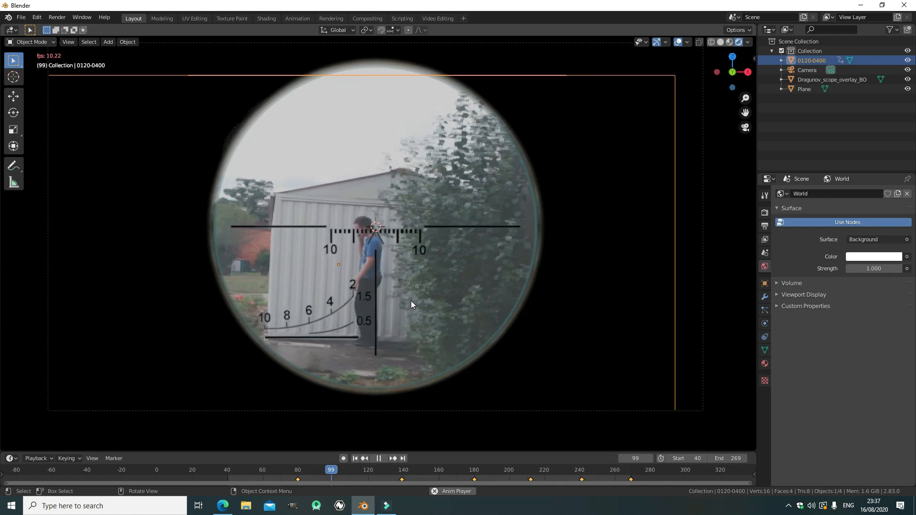
click(379, 459)
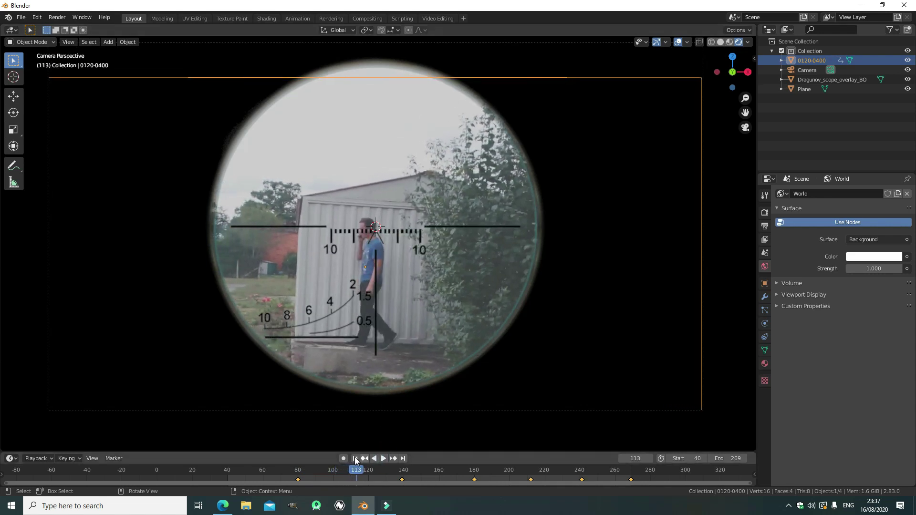
click(355, 459)
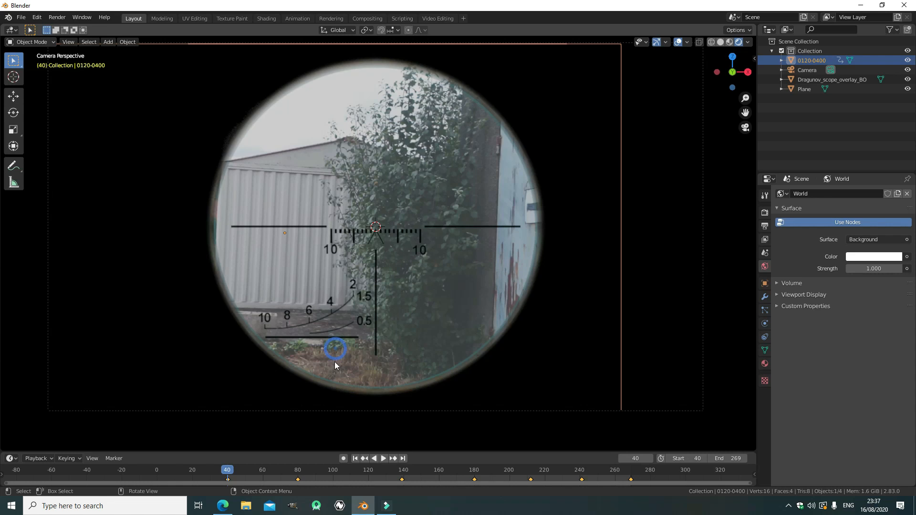
click(383, 458)
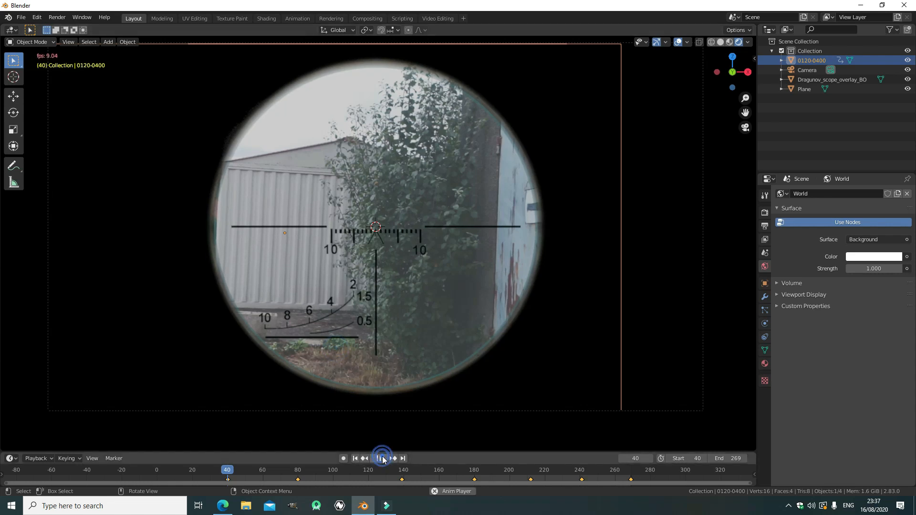
click(382, 458)
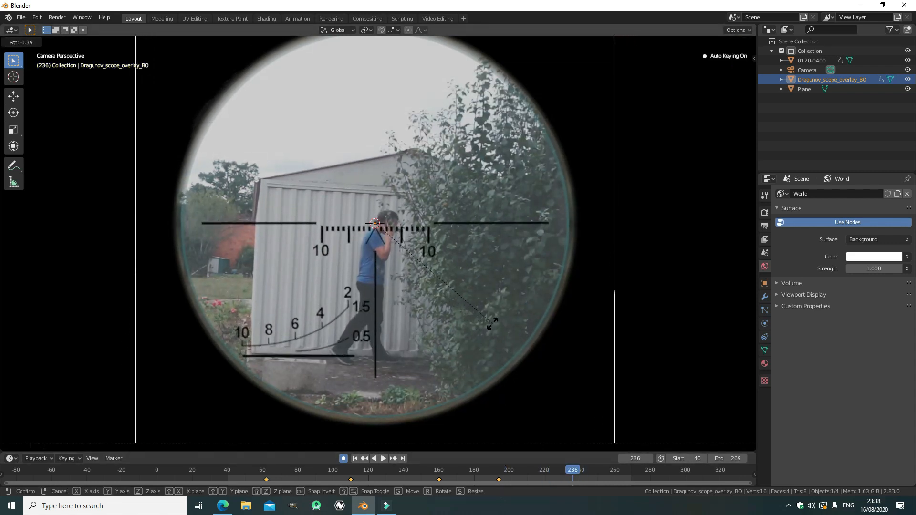
Step: Check the reticle's slight tilt over the shed footage in camera view, including frame 268
click(373, 226)
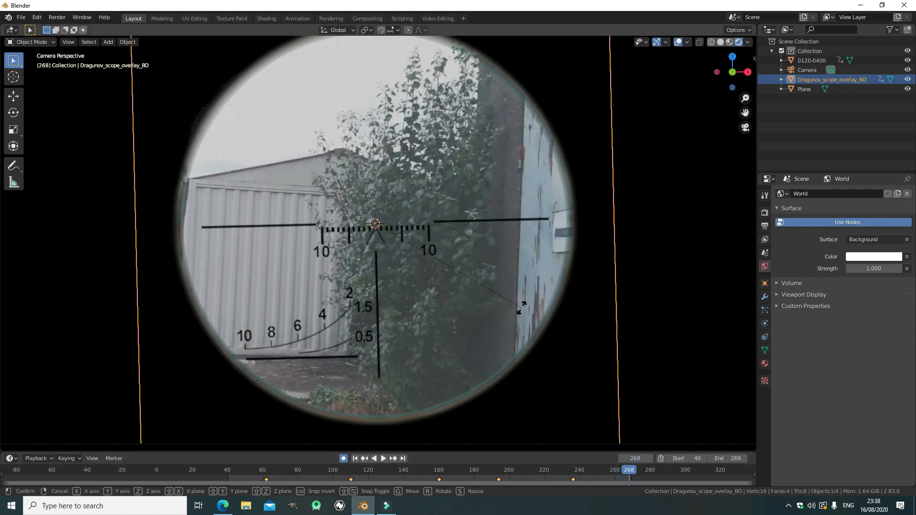
key(r)
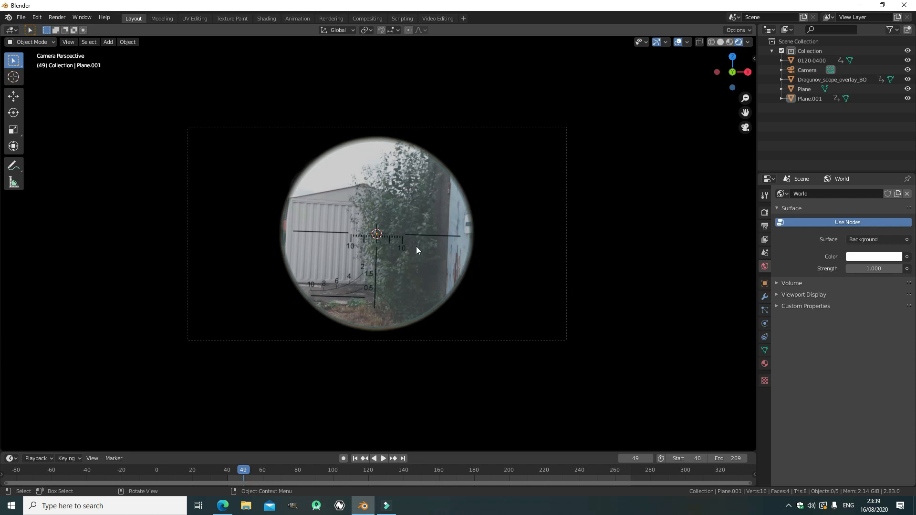
mouse_move(195, 28)
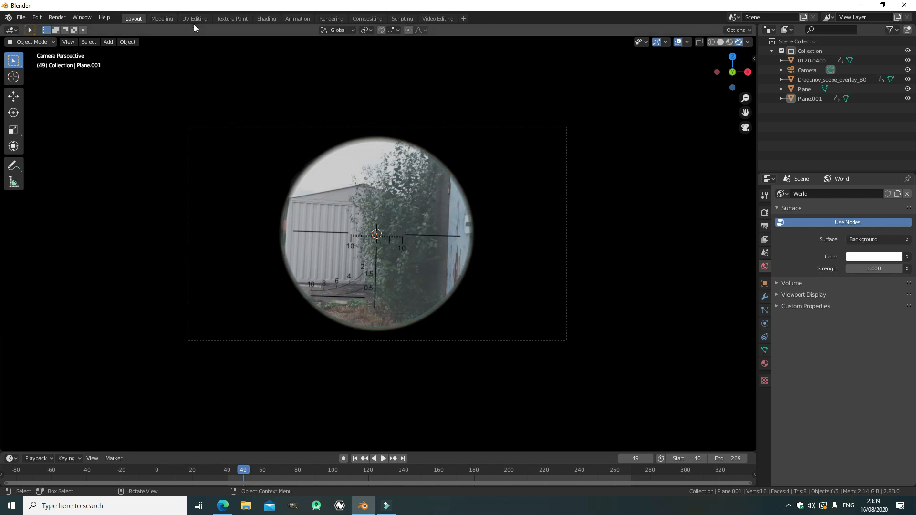
mouse_move(5, 451)
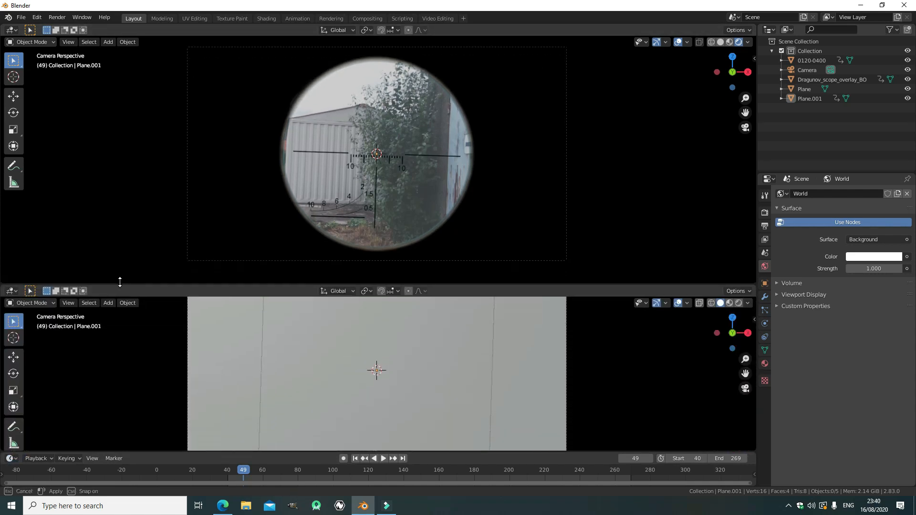
Step: Make the lower area a Graph Editor and keyframe the camera's location, rotation and scale
click(9, 291)
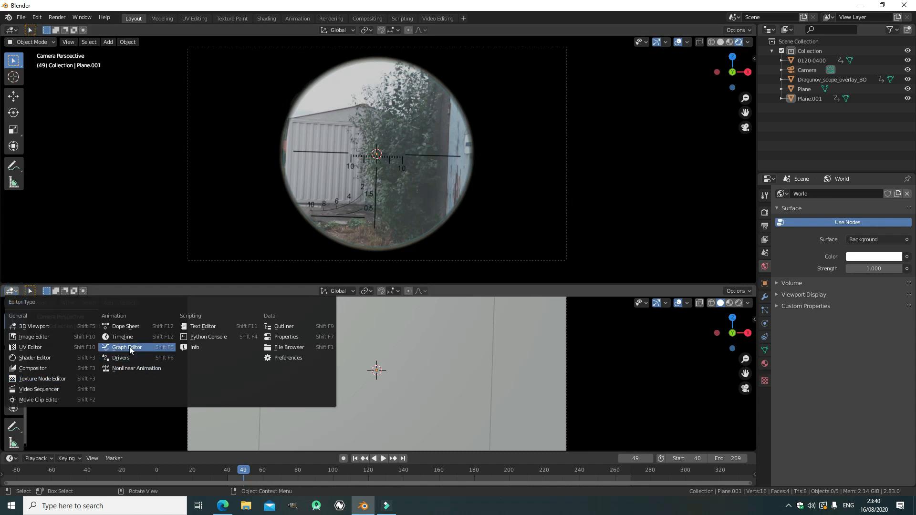
click(127, 347)
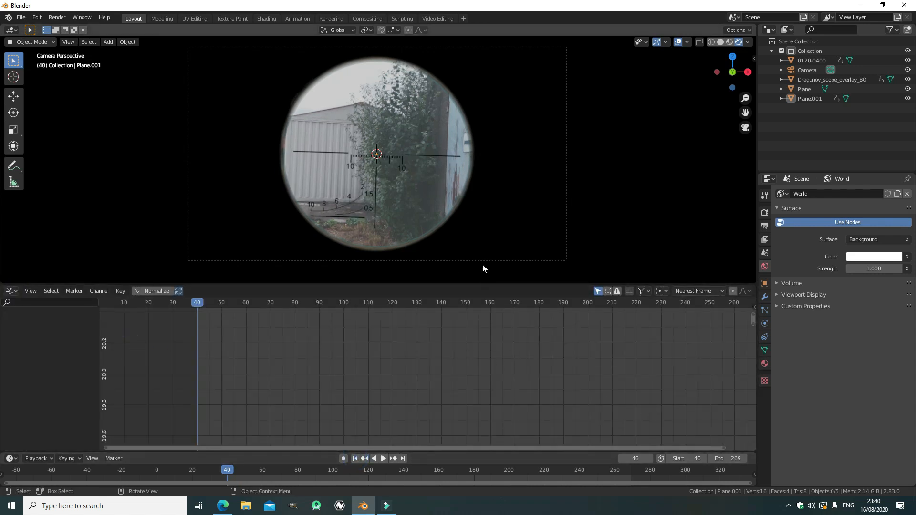
click(807, 70)
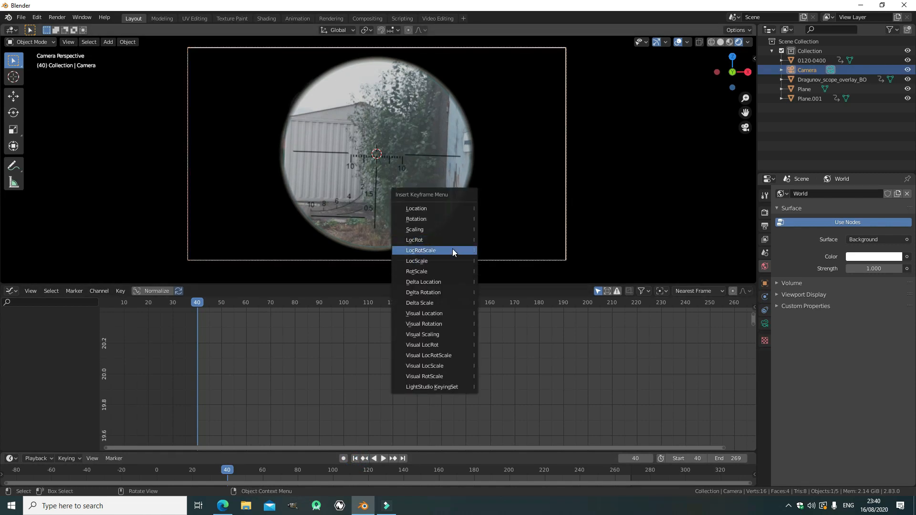
click(421, 250)
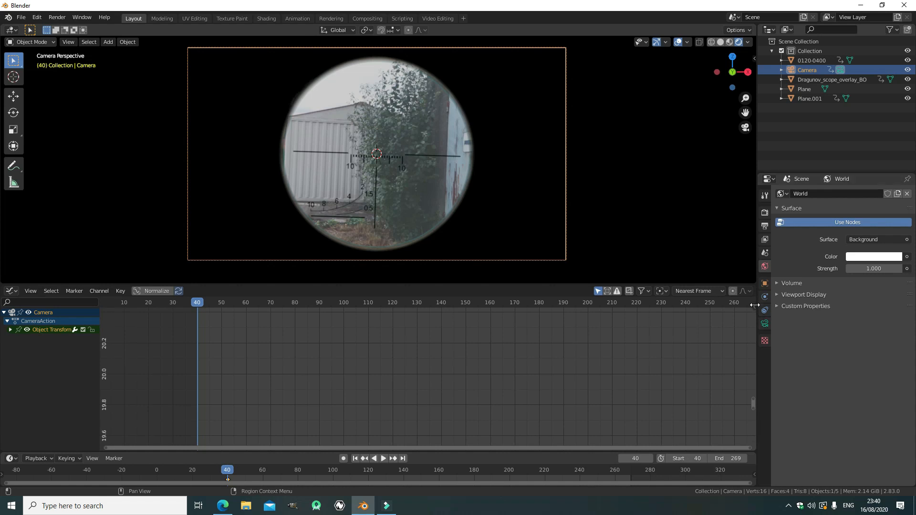
Step: Add a Noise modifier to the camera's animation curves
click(749, 334)
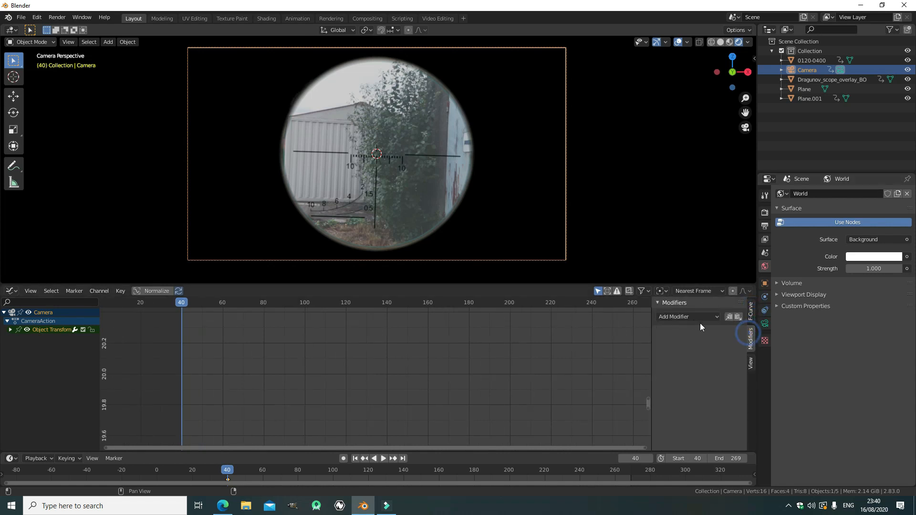
click(687, 317)
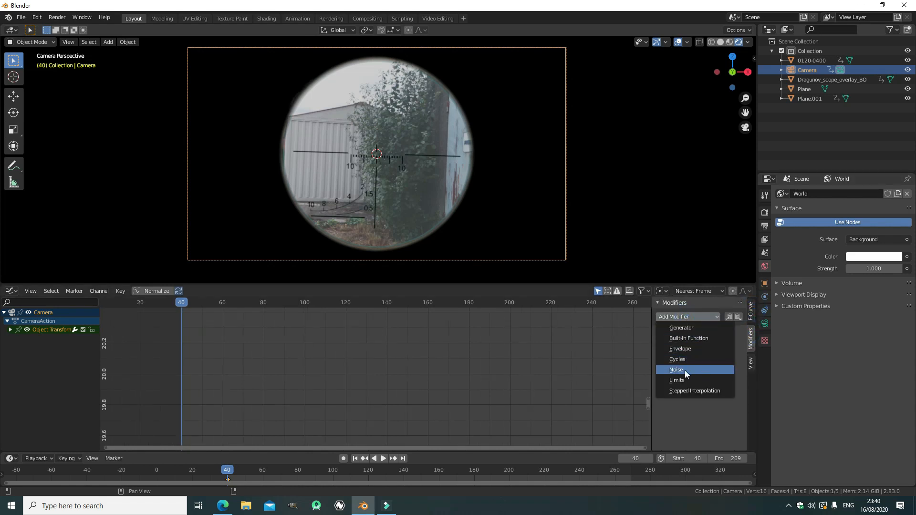
click(676, 370)
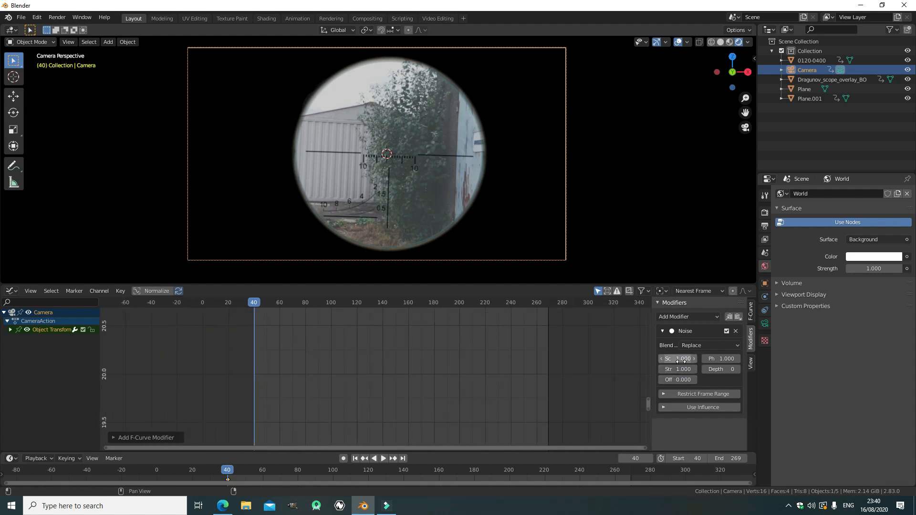
Step: Set camera noise to scale 56, strength 0.1, depth 8, offset 294; expand Object Transform channels
drag(678, 358, 695, 359)
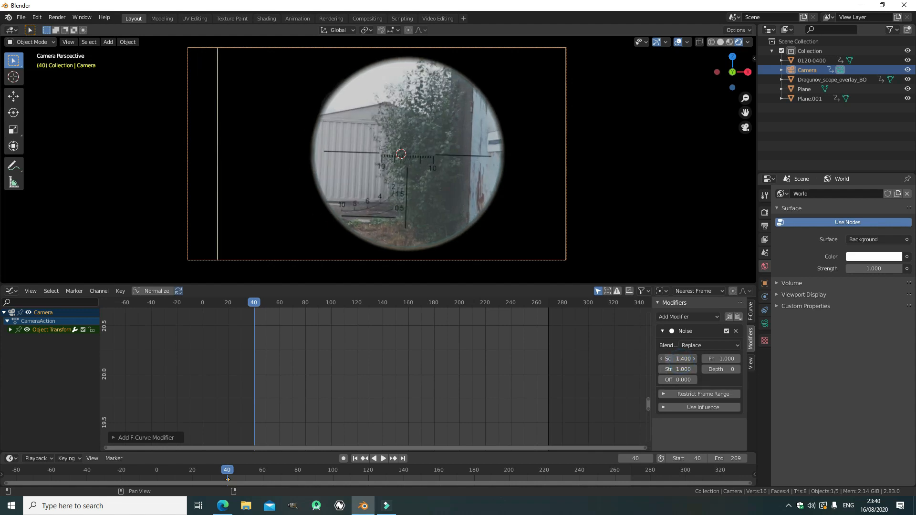
drag(678, 358, 672, 358)
text(56.000)
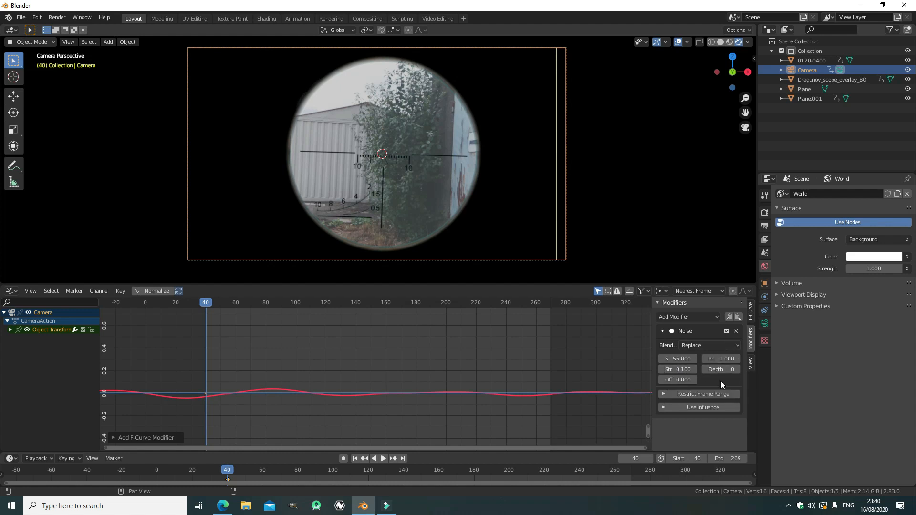
click(721, 369)
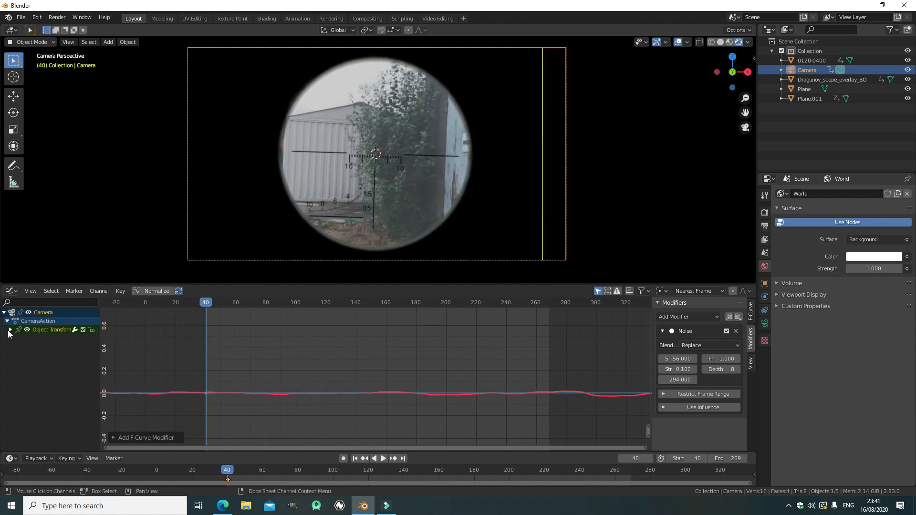
click(384, 459)
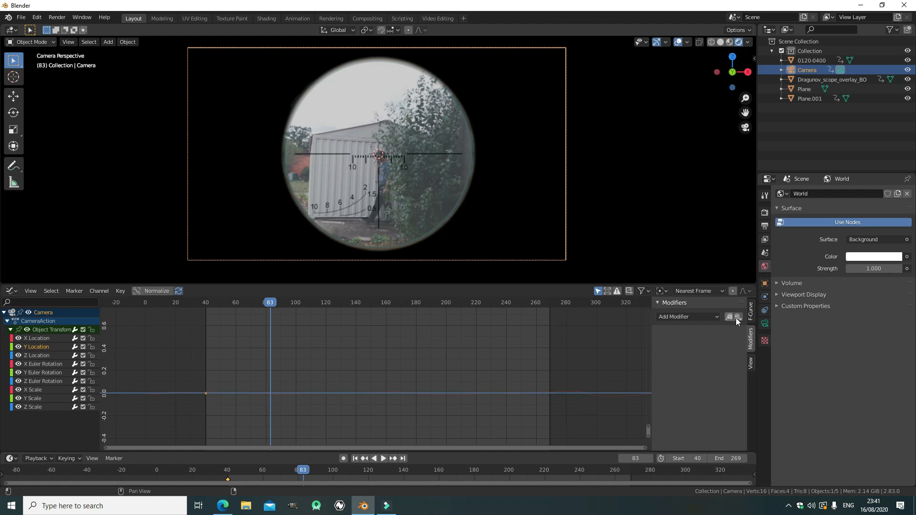
Step: Paste the noise modifier onto the other transform channels, adjust its scale, and preview the shake
click(738, 317)
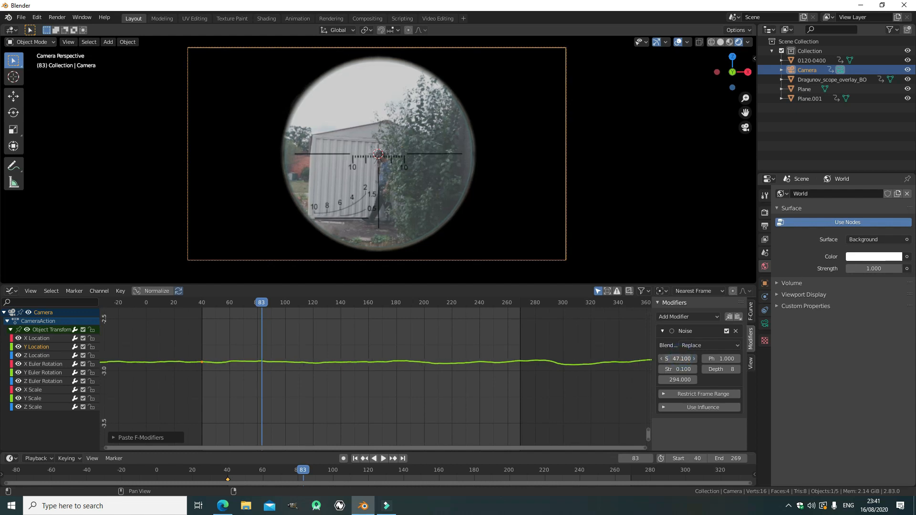
drag(677, 358, 701, 358)
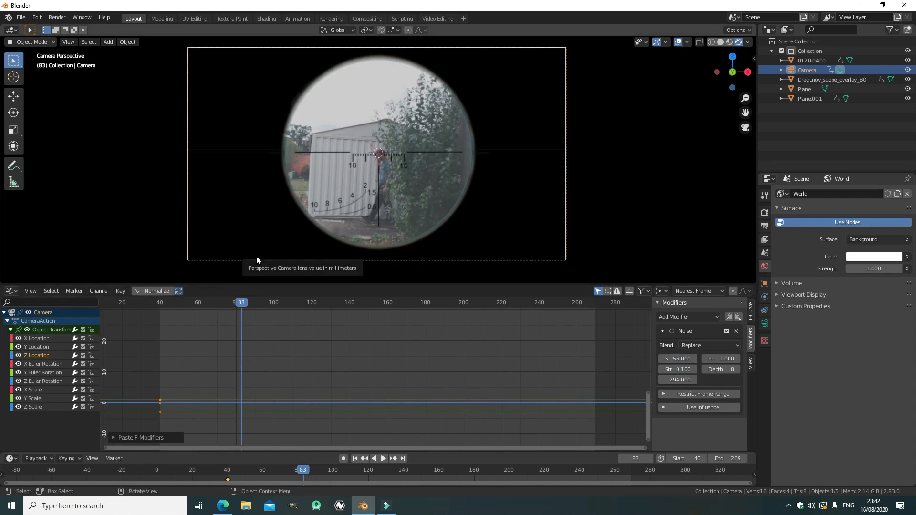
click(383, 458)
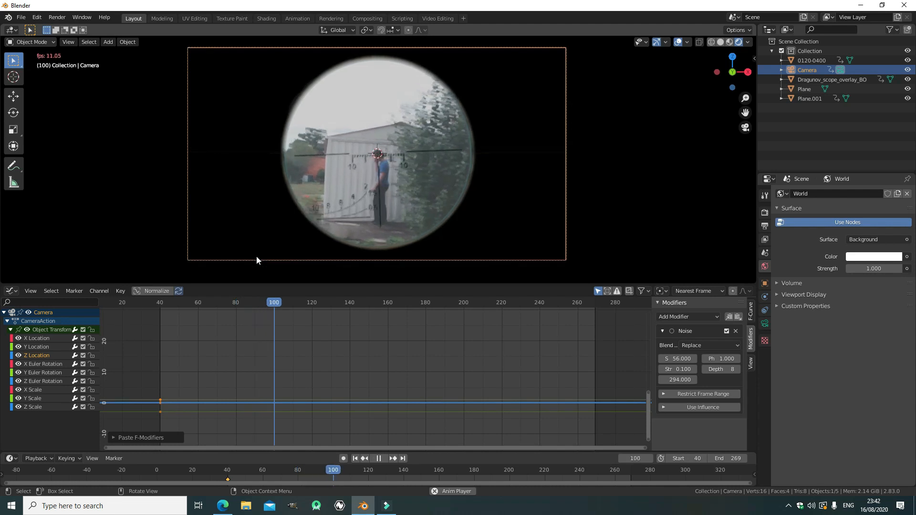
click(379, 459)
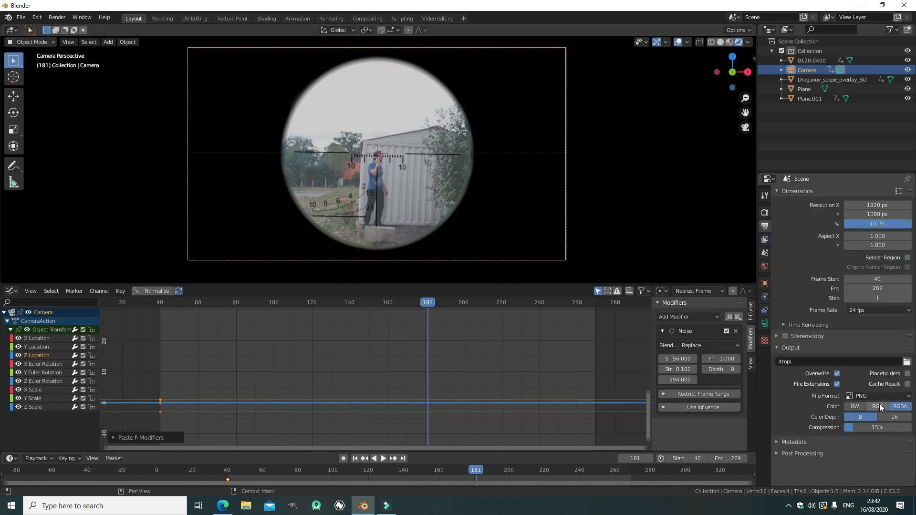
Step: Output FFmpeg h264 MP4 at perceptually lossless quality to 0001-0250.mp4 in gun pictures
click(876, 396)
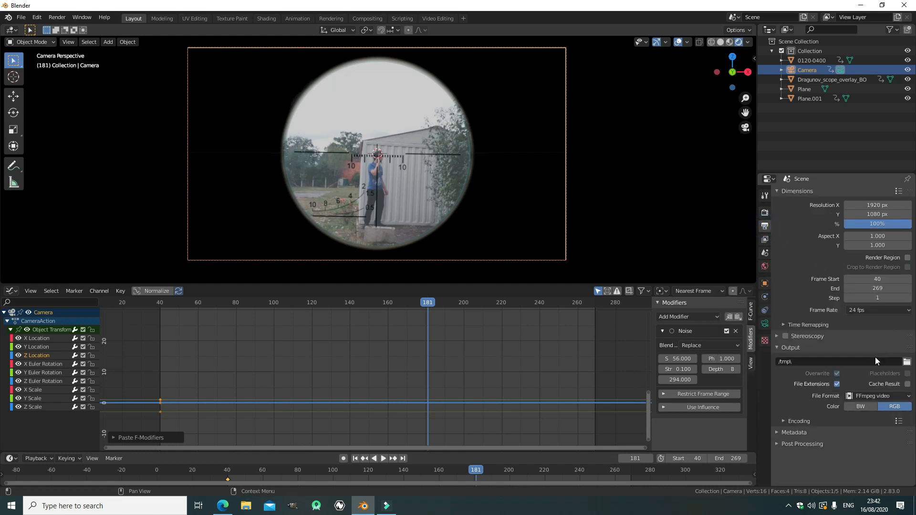
click(878, 396)
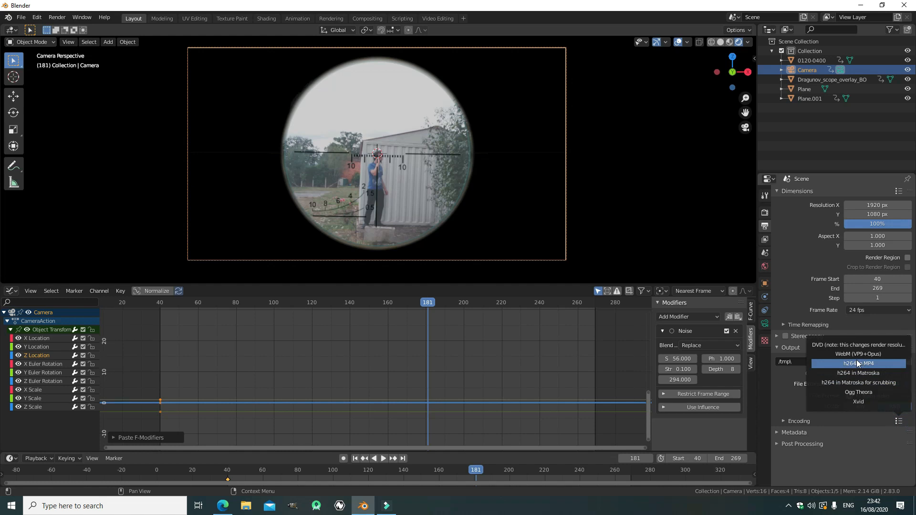
click(858, 364)
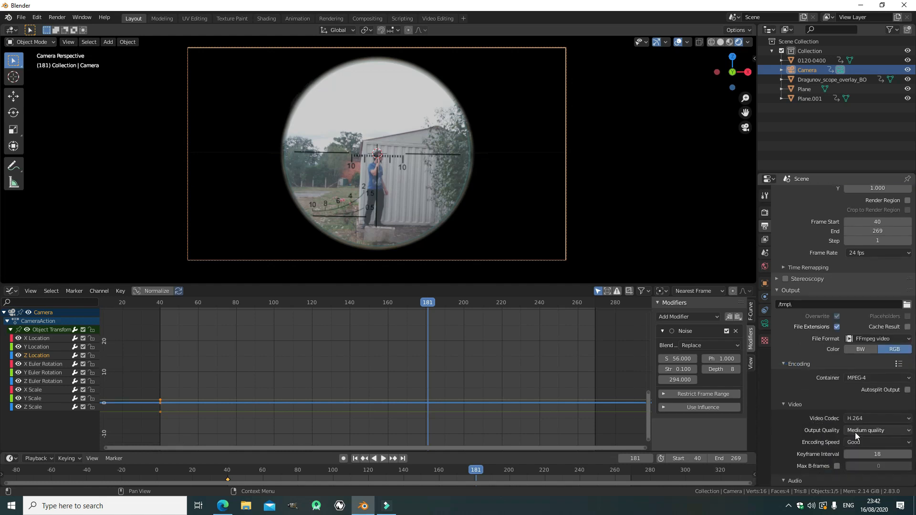
click(877, 430)
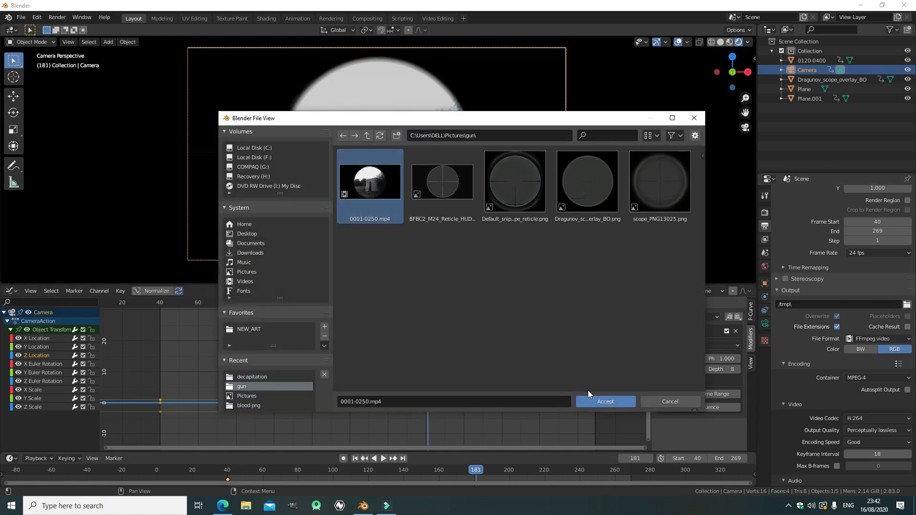
click(605, 402)
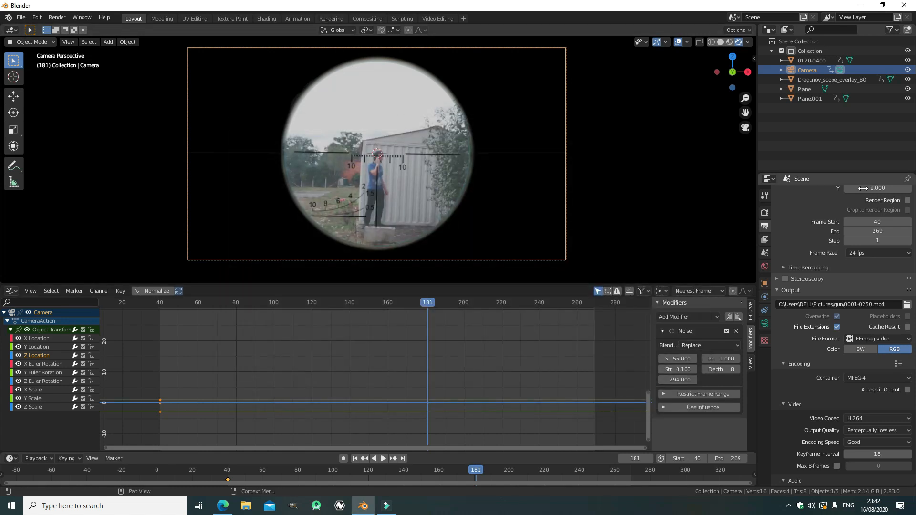
mouse_move(877, 214)
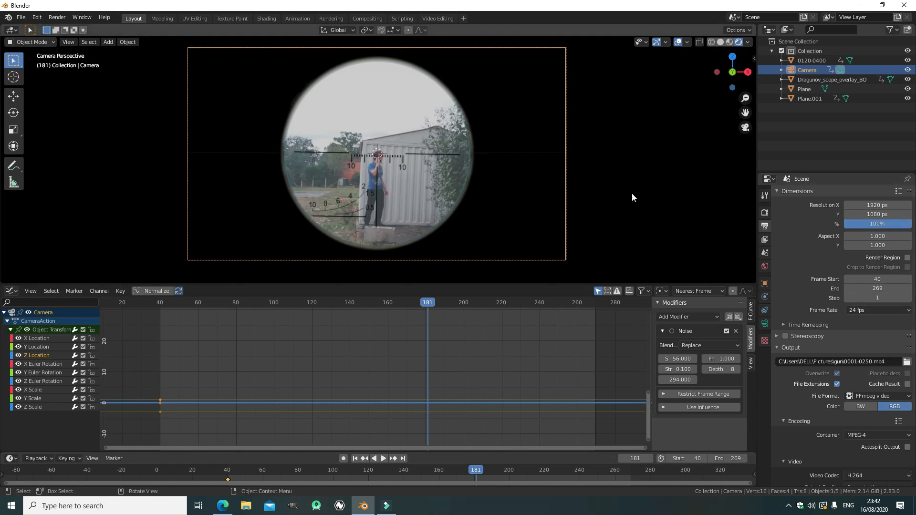
Step: From the Rendering workspace, render the frame 40–269 animation to the video file
click(331, 18)
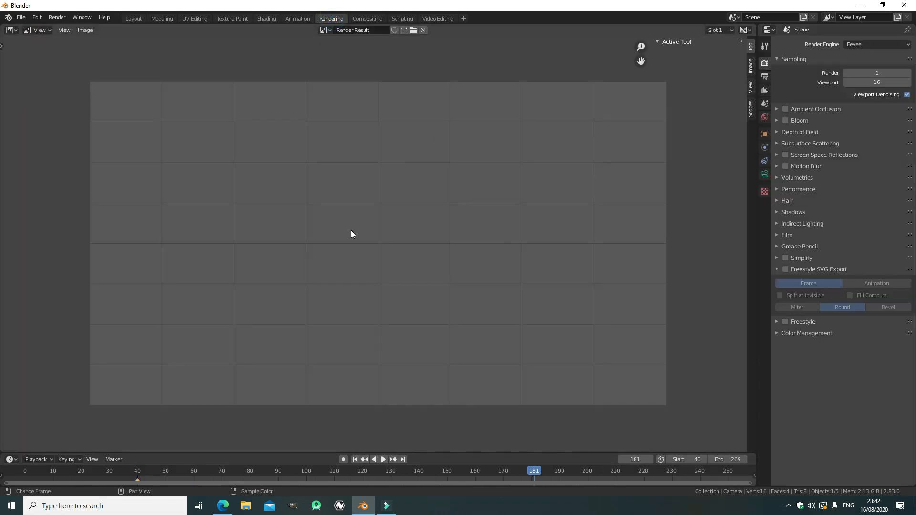
click(56, 18)
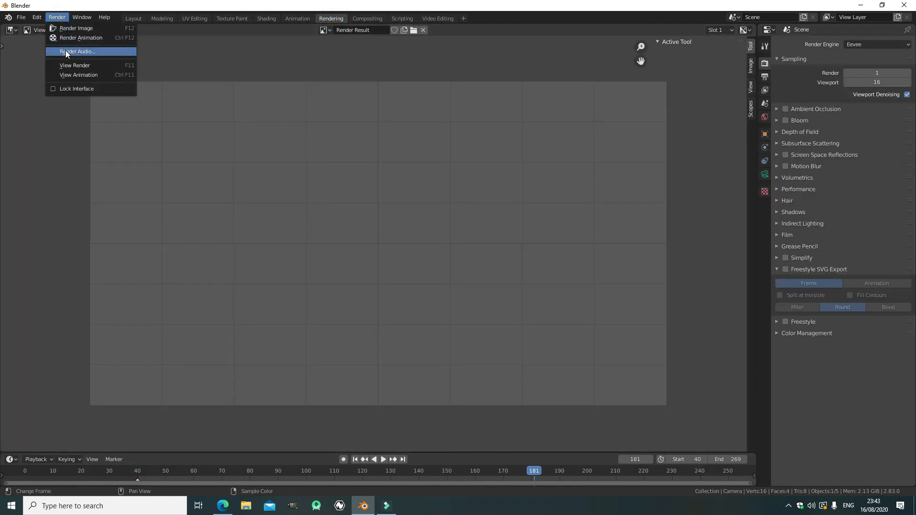
click(79, 51)
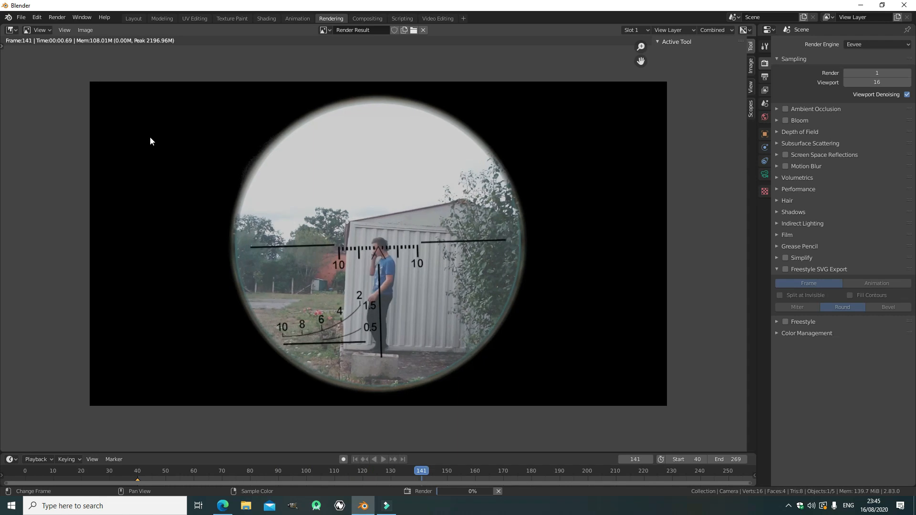
click(644, 471)
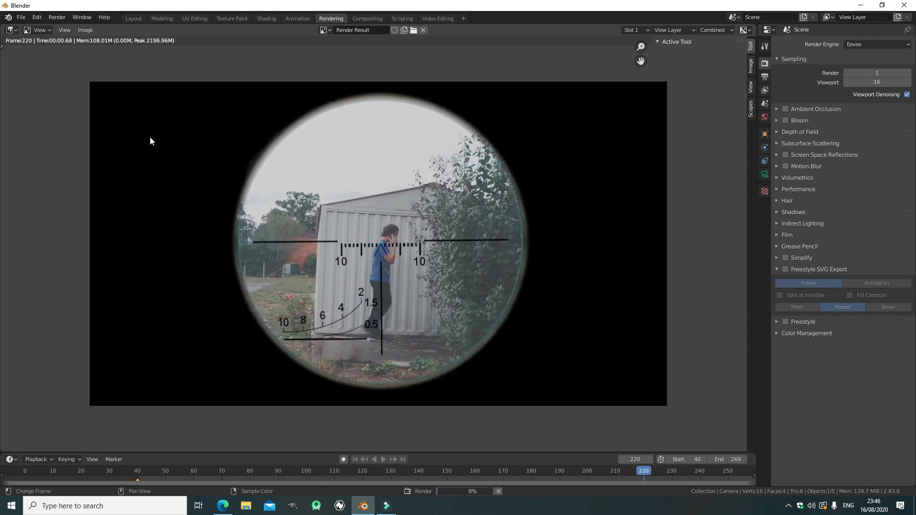